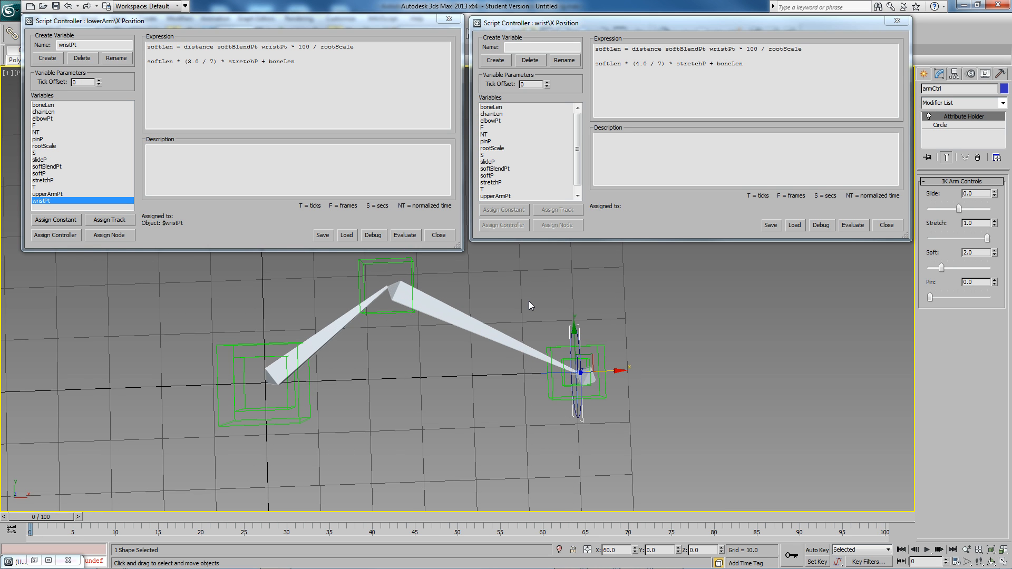
mouse_move(524, 303)
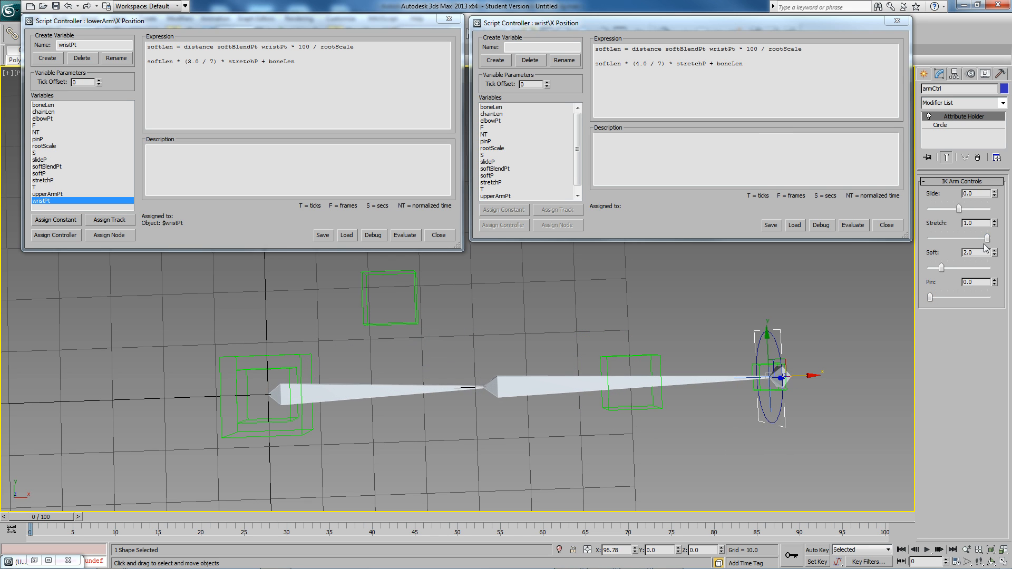
- Drag armCtrl's Stretch spinner down from 1.0 to 0, returning the arm to its bent pose
drag(984, 237, 961, 238)
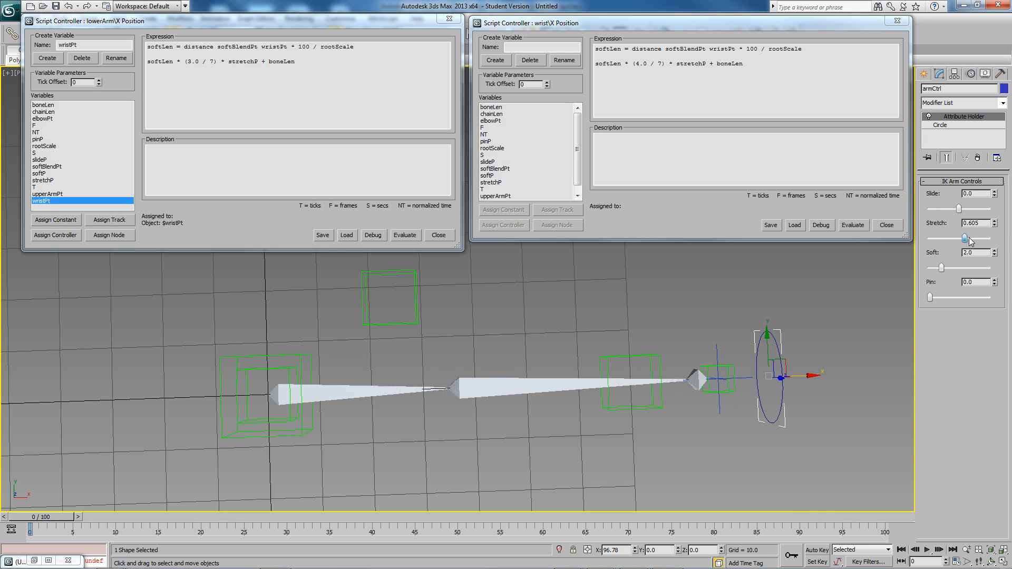
drag(964, 235, 931, 235)
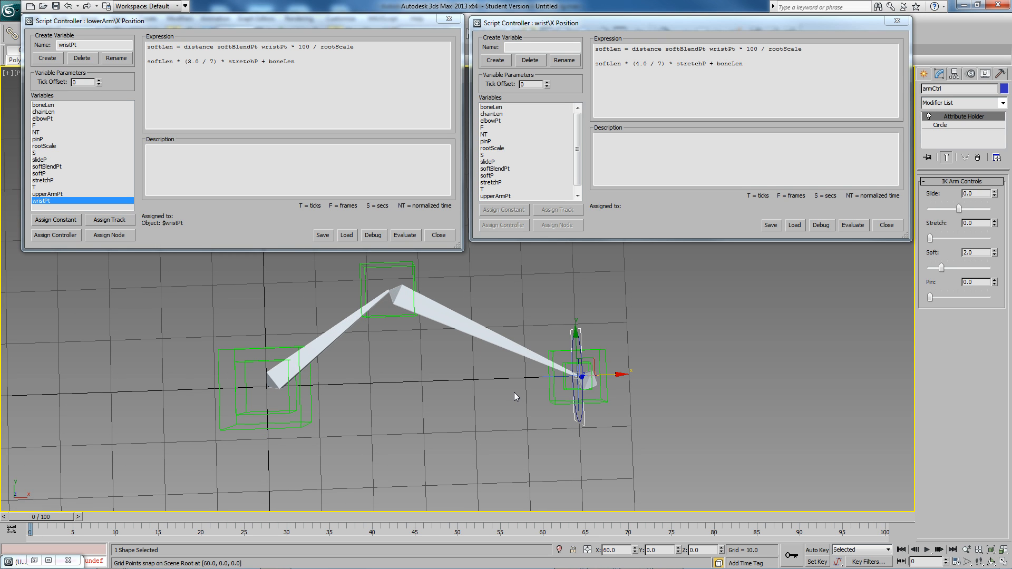
mouse_move(512, 403)
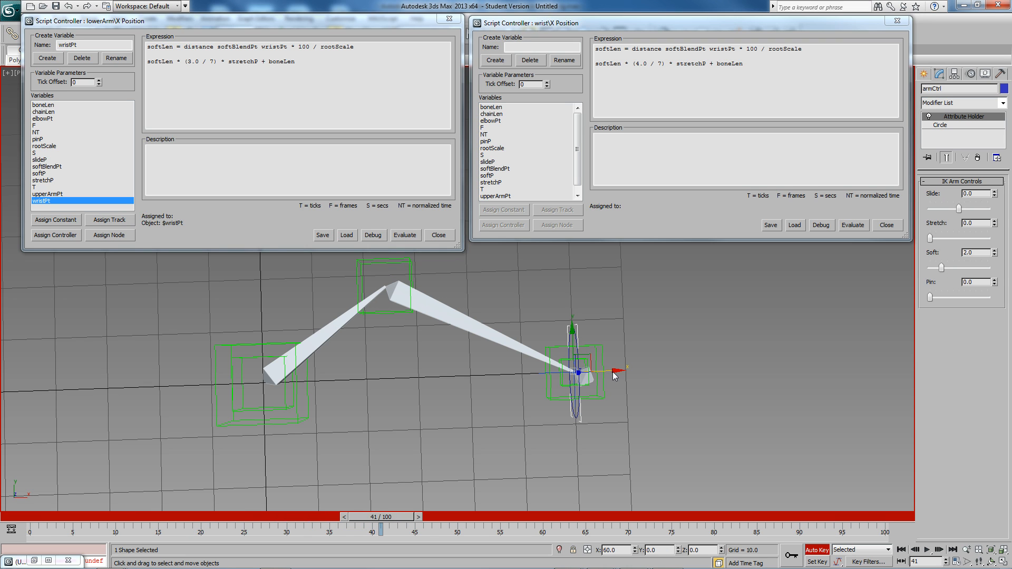
- Key the wrist control pulled out along X past reach at frame 41
drag(613, 371, 768, 363)
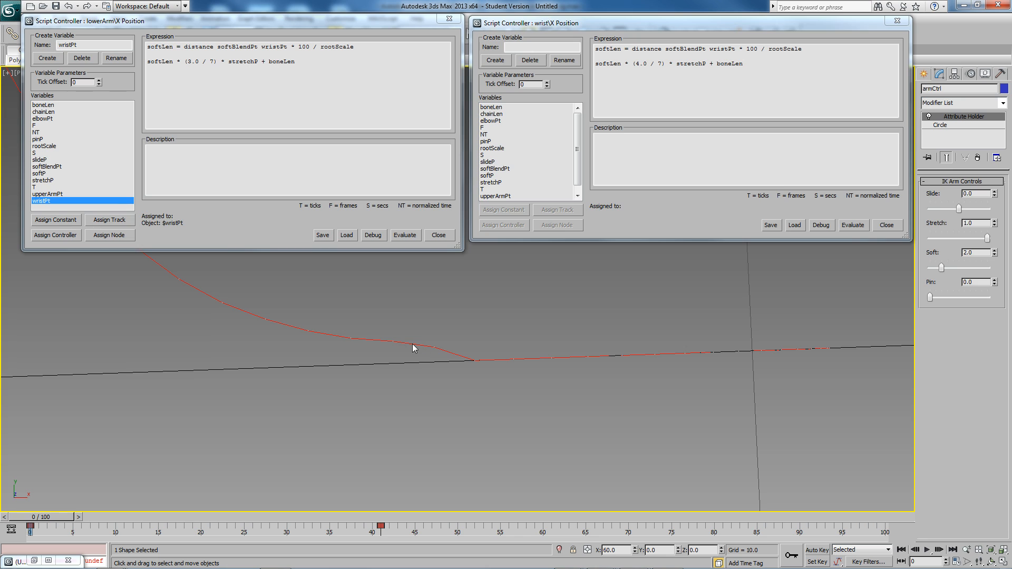
mouse_move(252, 317)
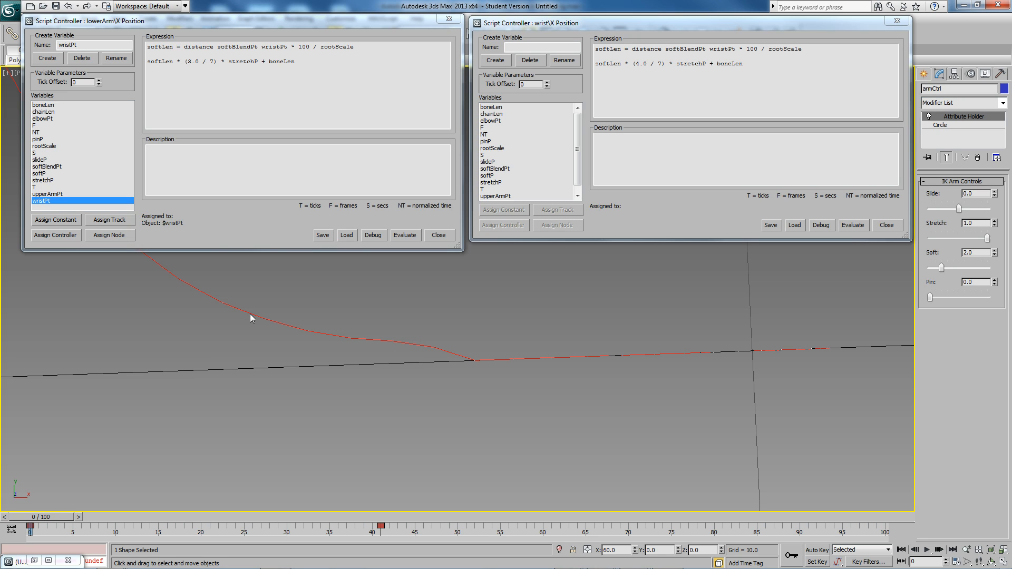
mouse_move(650, 353)
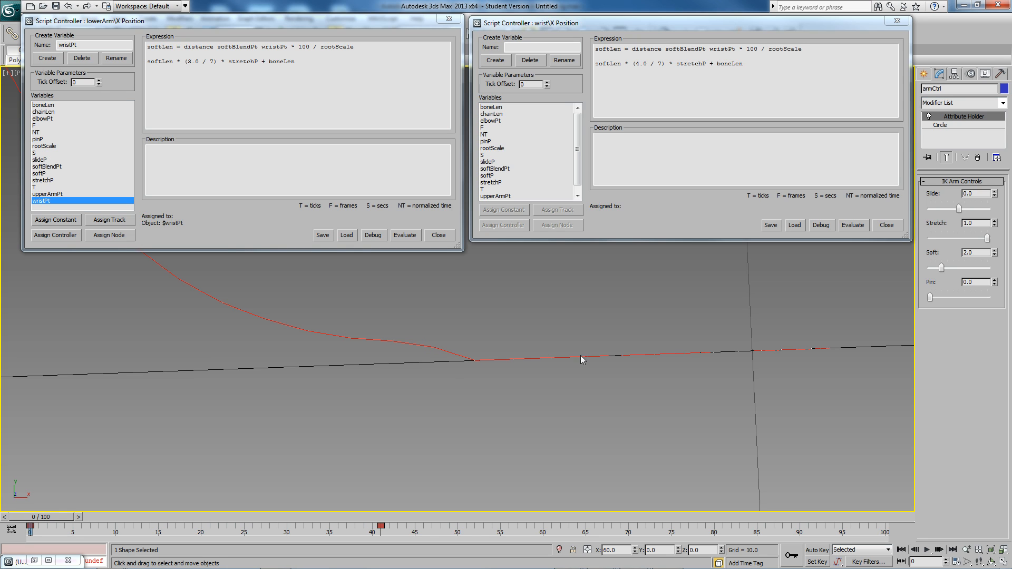
mouse_move(437, 351)
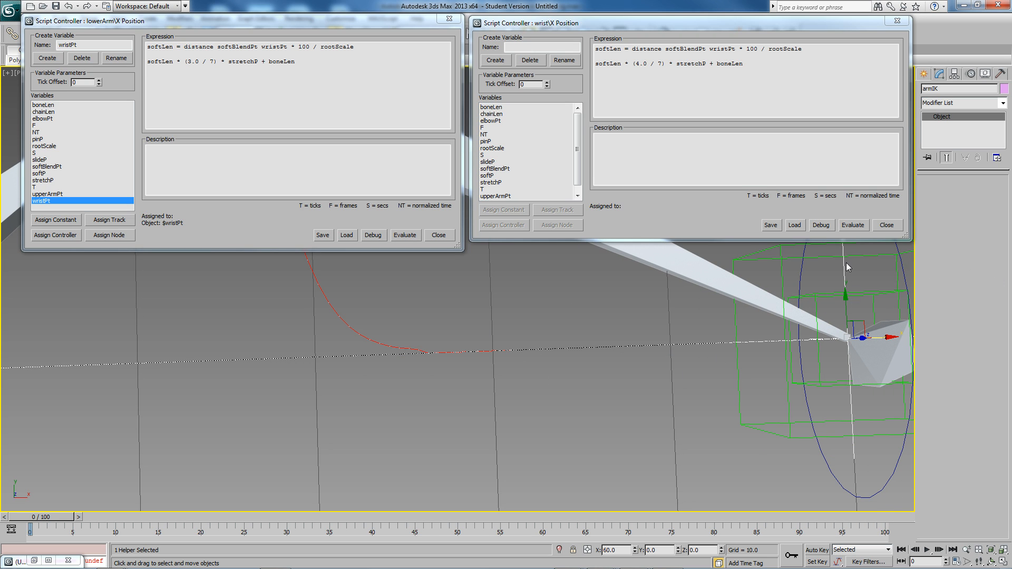
mouse_move(839, 278)
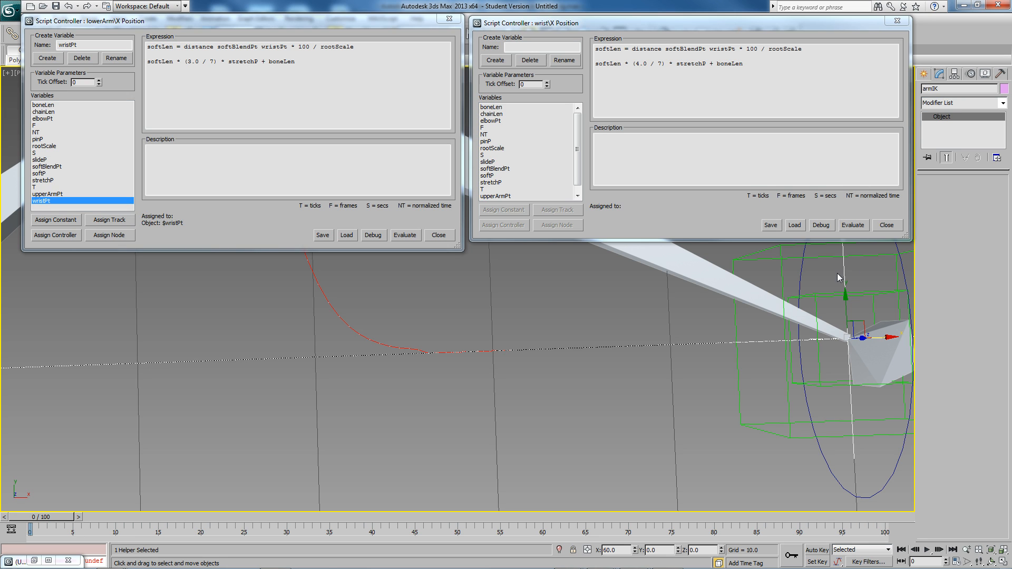
mouse_move(971, 74)
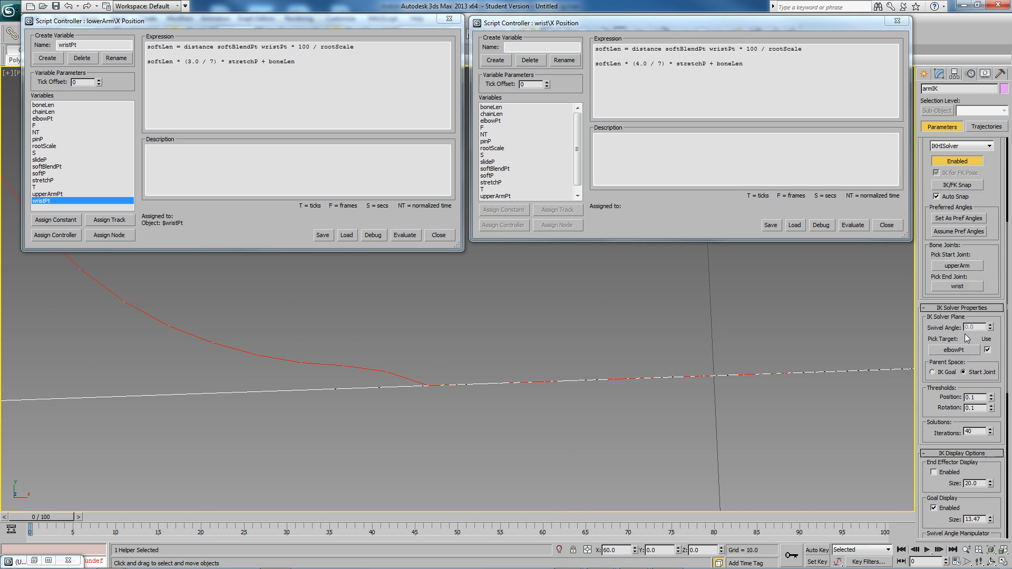
- Set armIK's Thresholds Position to 0.001 and scrub the timeline to check the arm
scroll(down, 3)
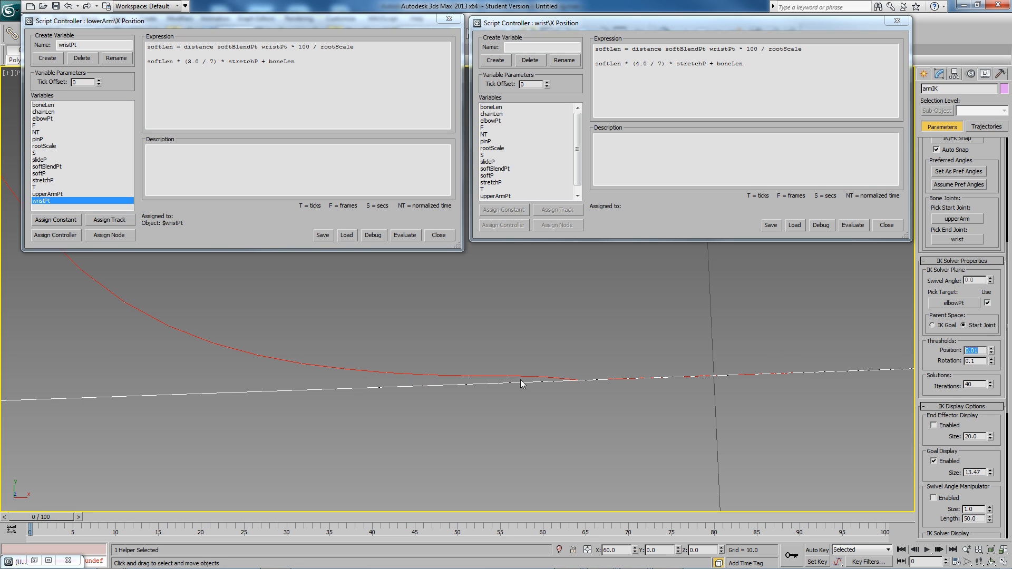
mouse_move(644, 395)
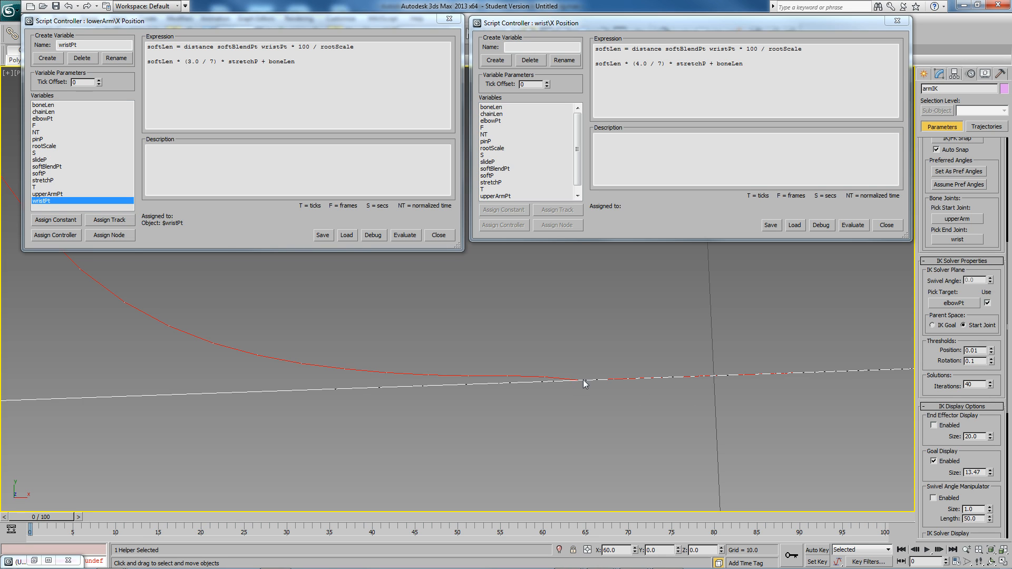
mouse_move(580, 384)
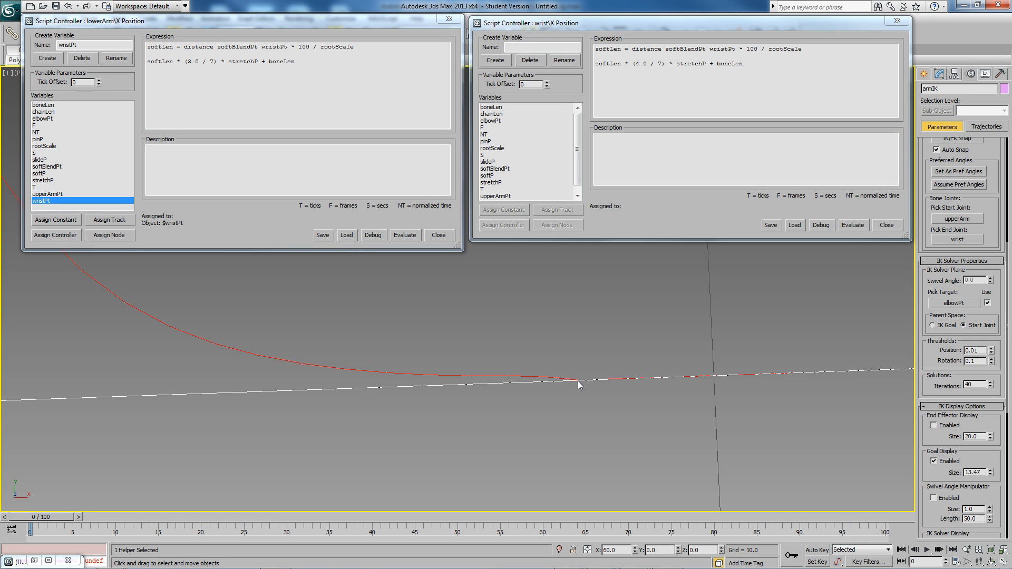
mouse_move(1008, 372)
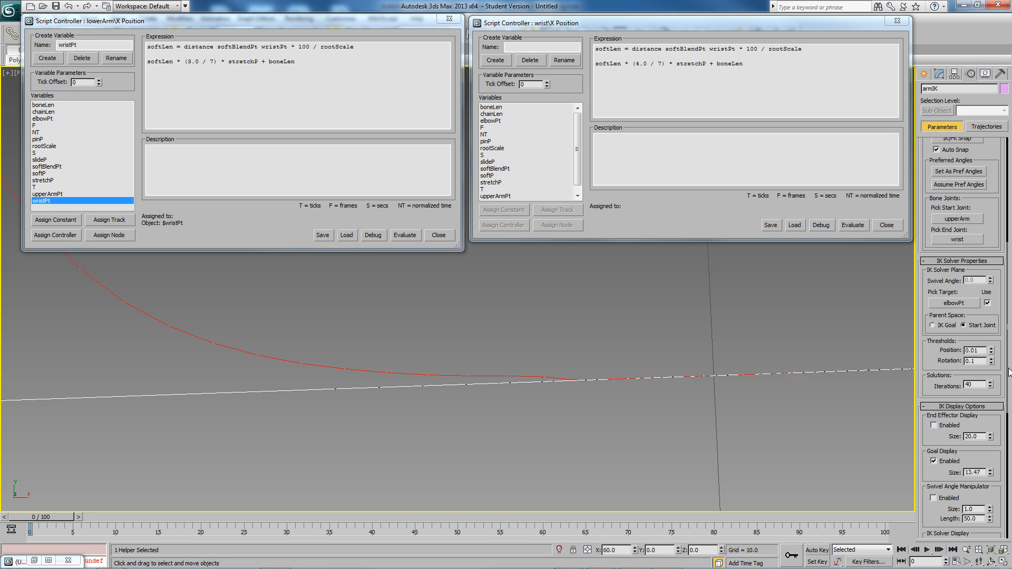
click(973, 350)
text(0.001)
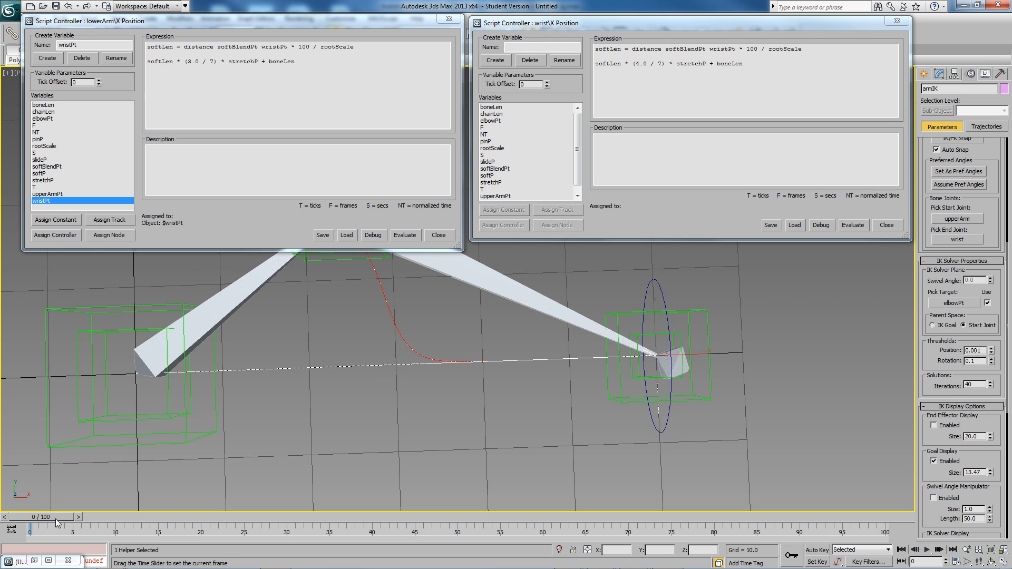
drag(31, 528, 248, 528)
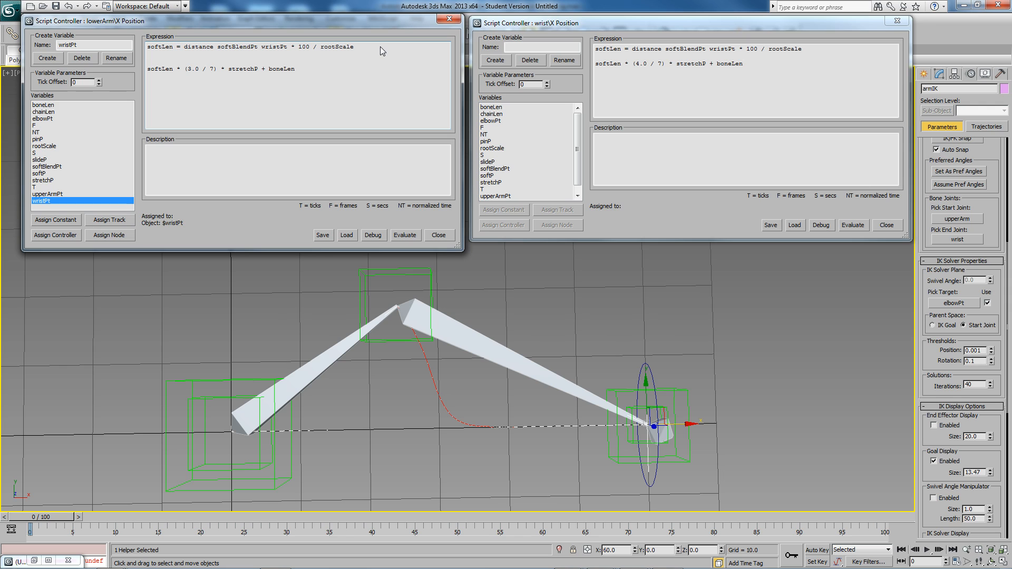
- Type 'pinLen = distance upperArmPt elbowPt' as a new lowerArm script line
text(pinLen = distance)
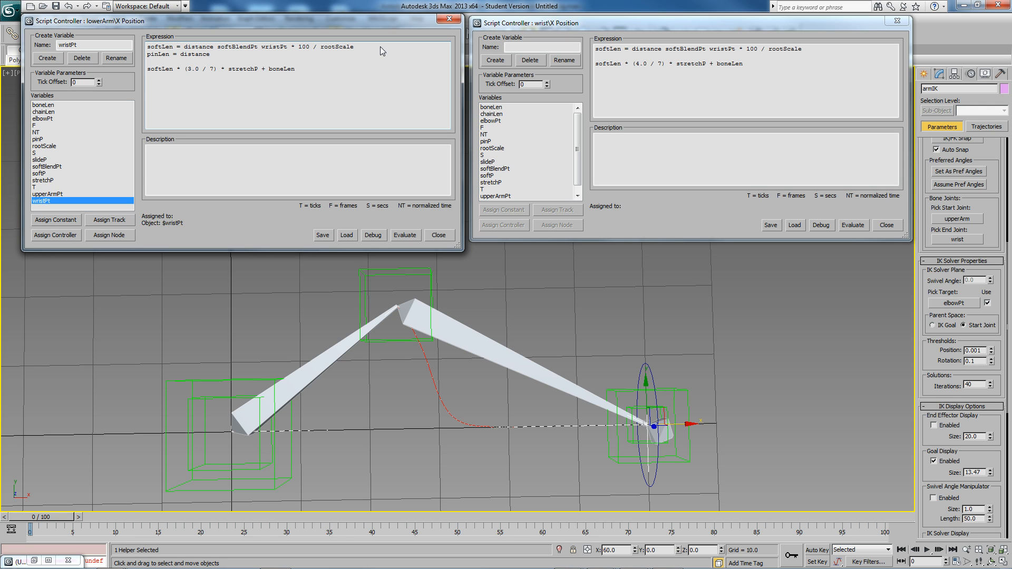
text(upperArmPt)
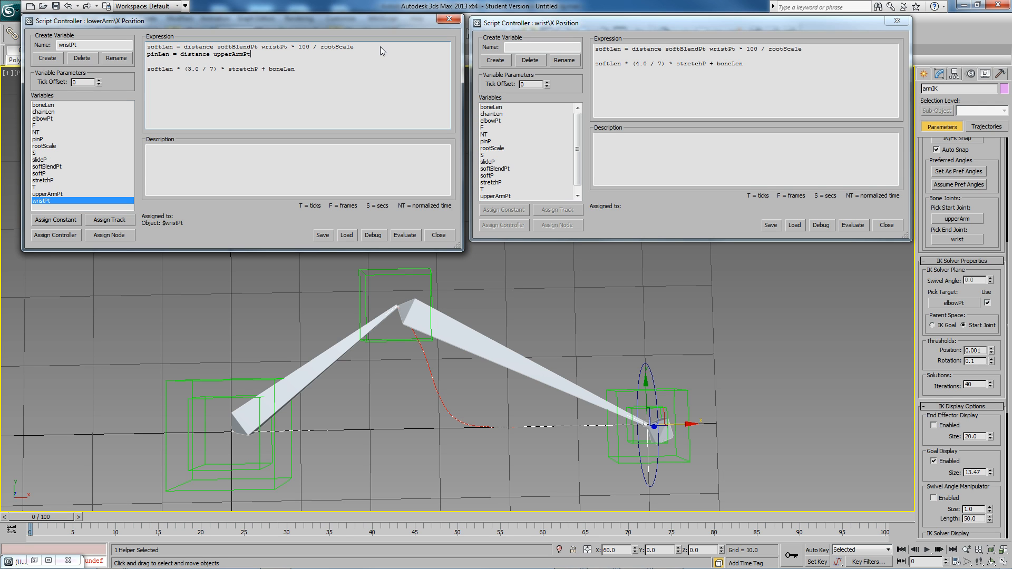
text(elbowPt)
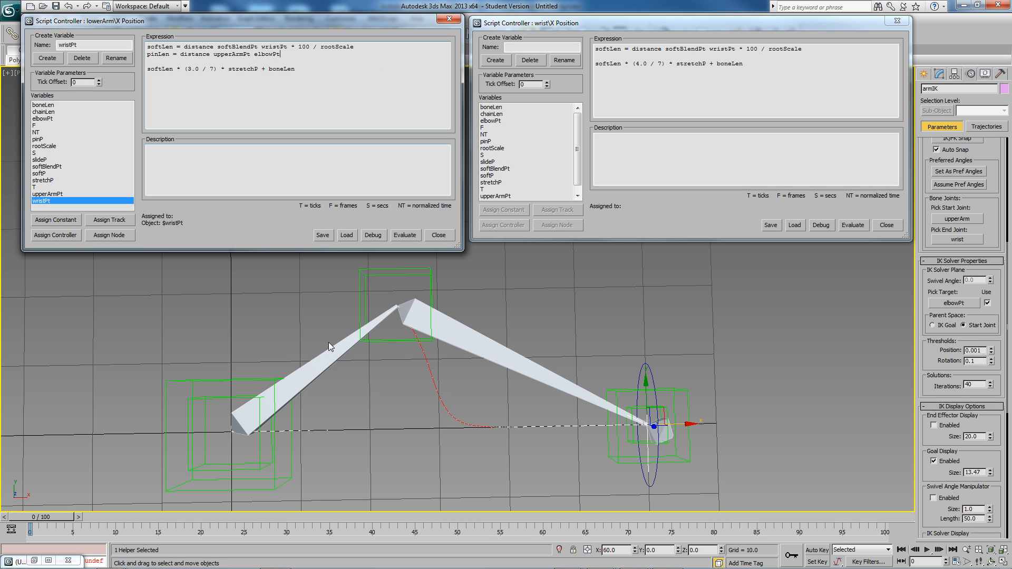
mouse_move(231, 443)
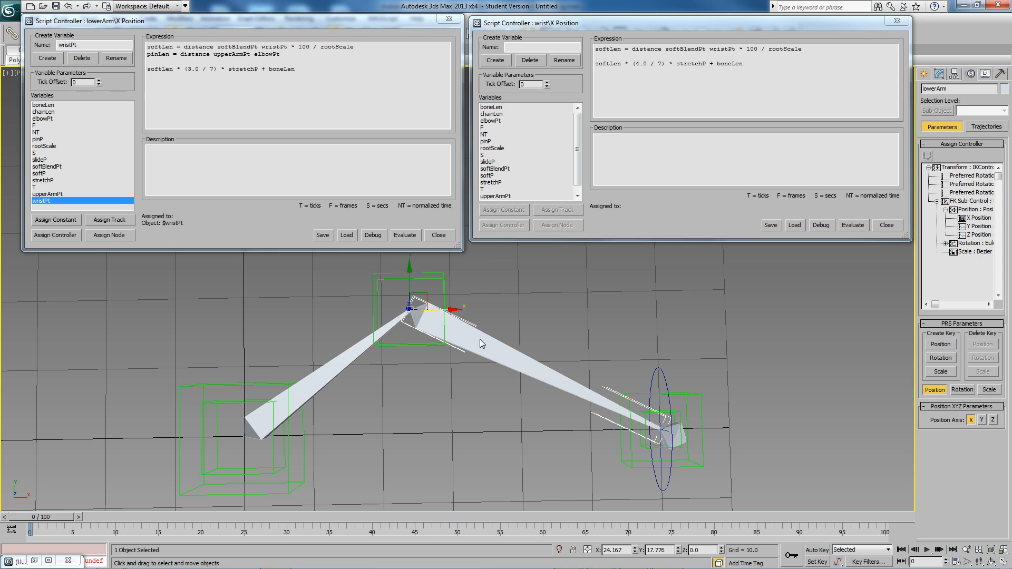
- Scale pinLen by 100 / rootScale and add the line 'pin = boneLen'
click(410, 310)
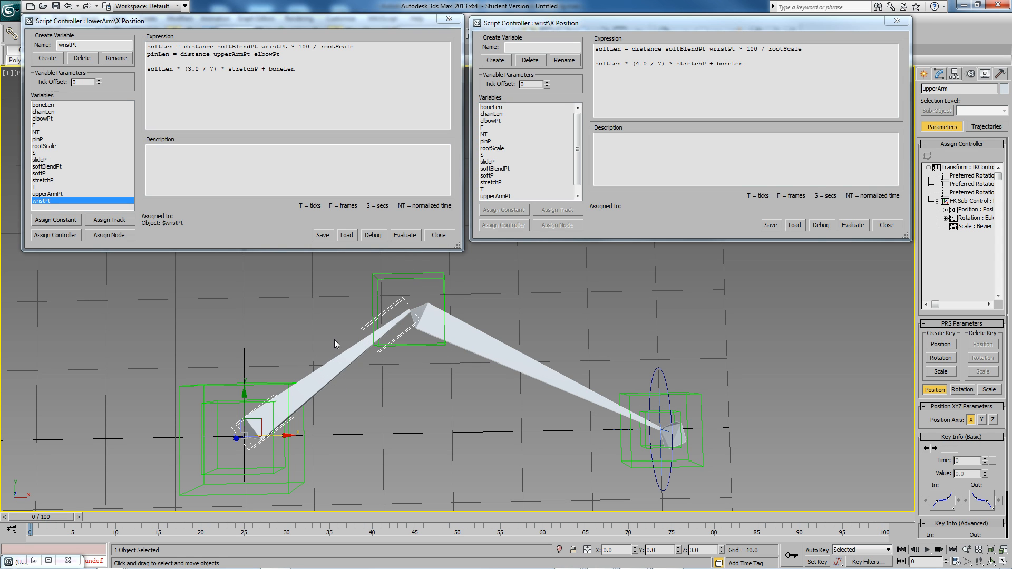
mouse_move(466, 336)
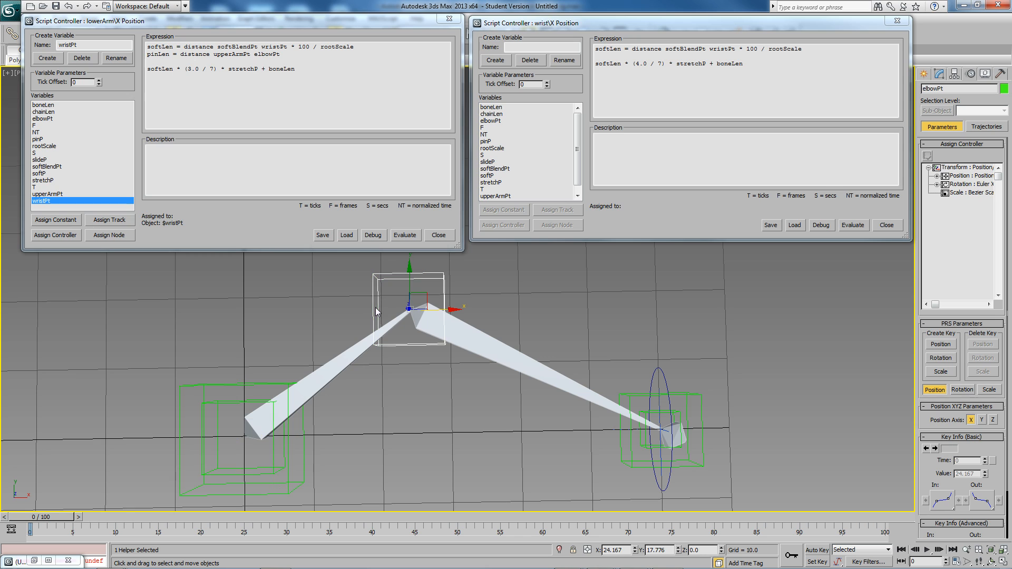
click(290, 61)
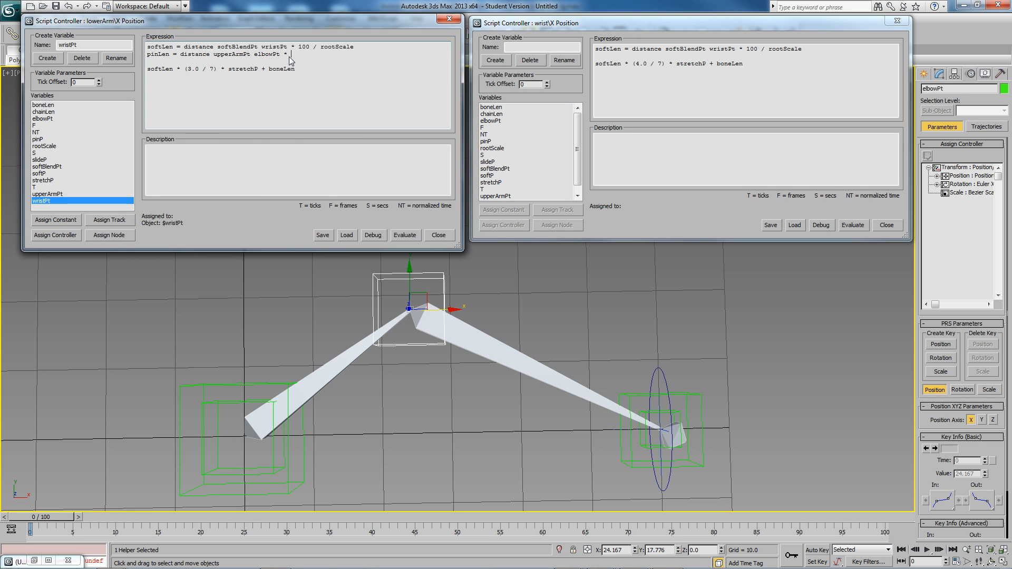
text(100 /)
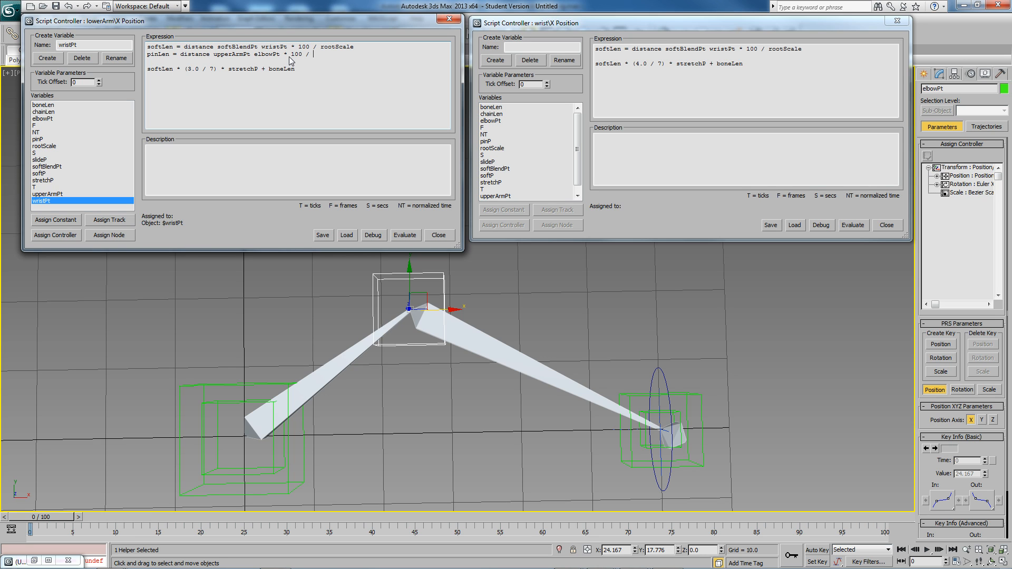
text(rootScale)
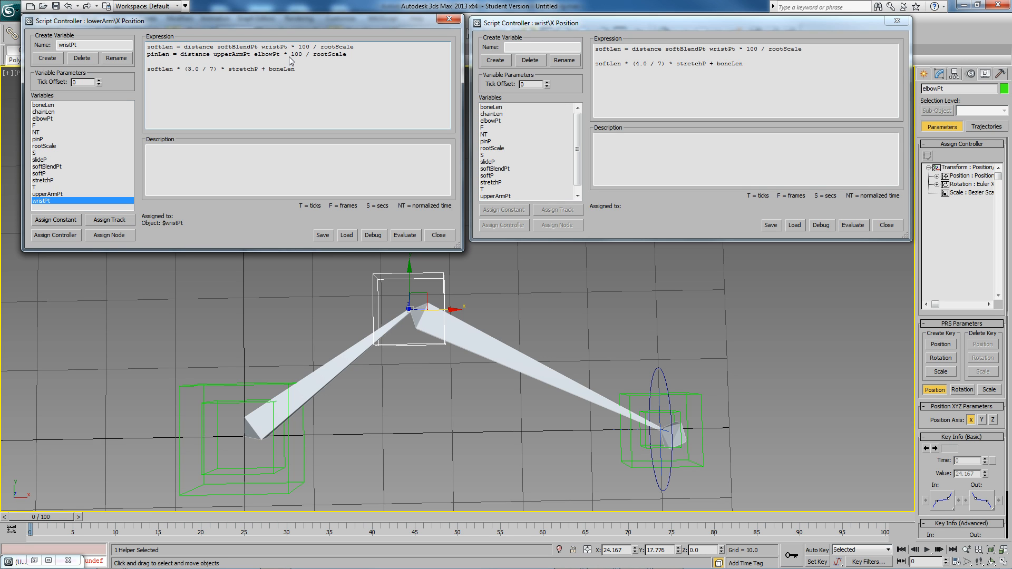
mouse_move(362, 53)
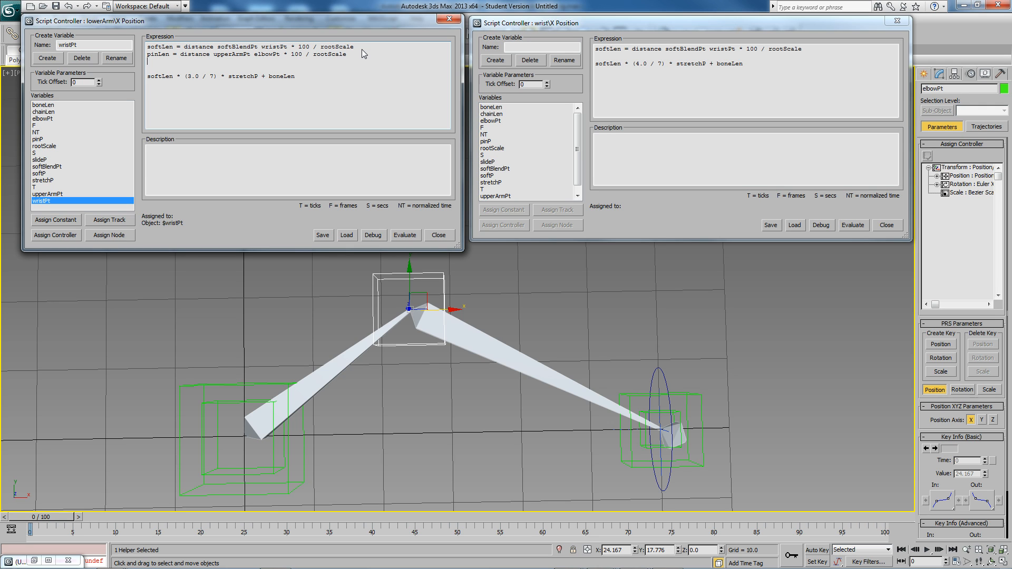
text(pin)
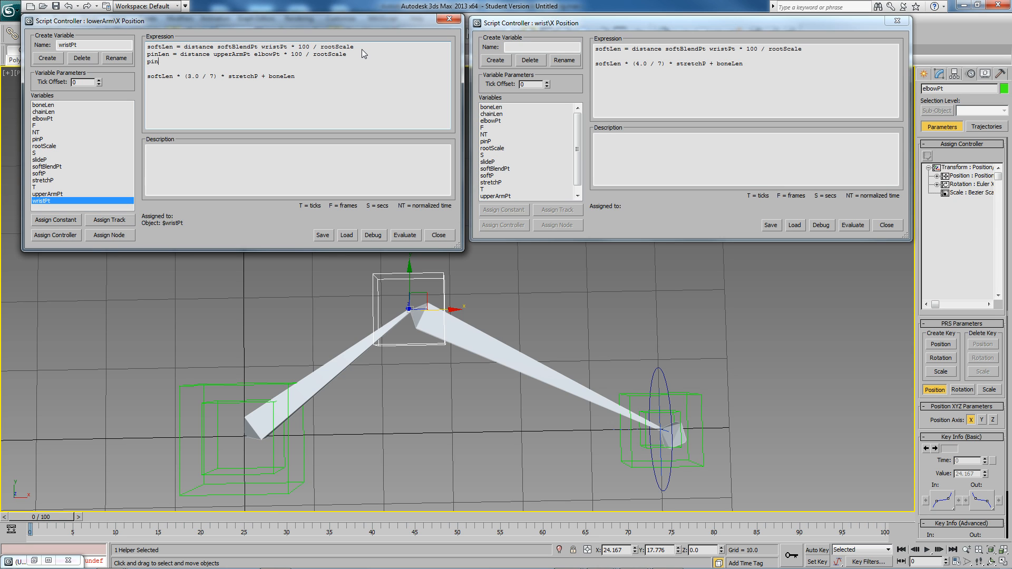
text(= boneLen)
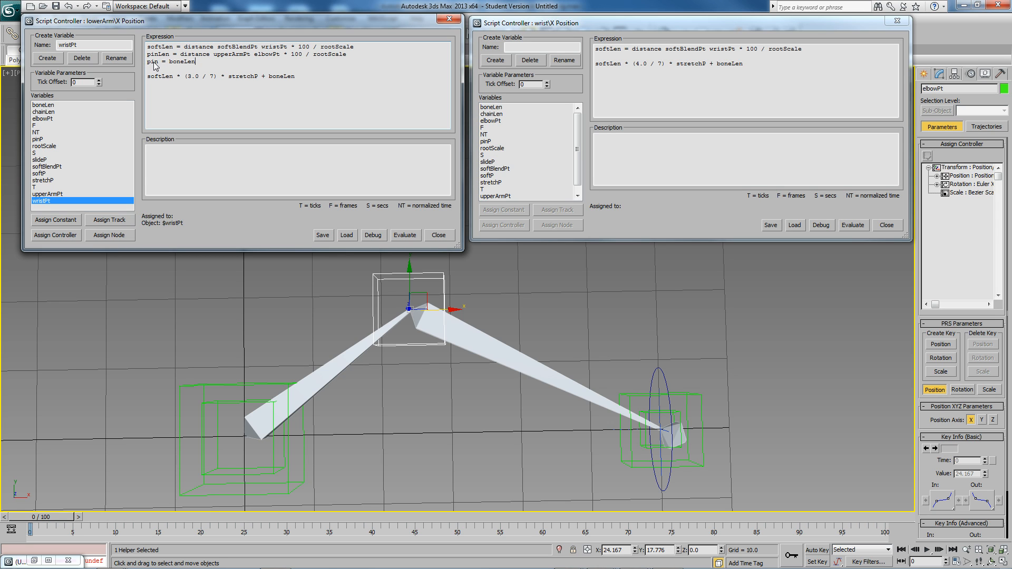
mouse_move(391, 330)
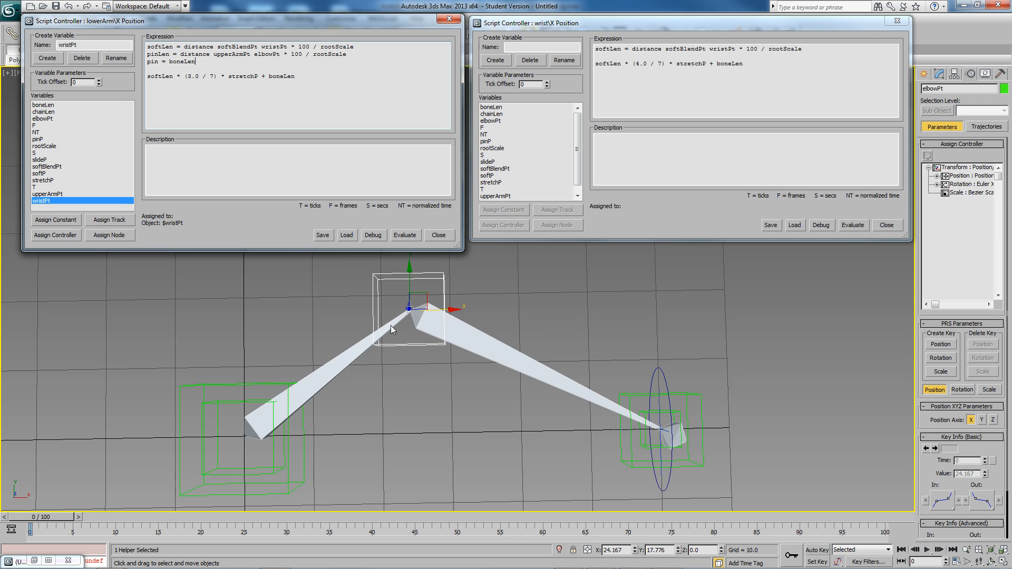
mouse_move(388, 333)
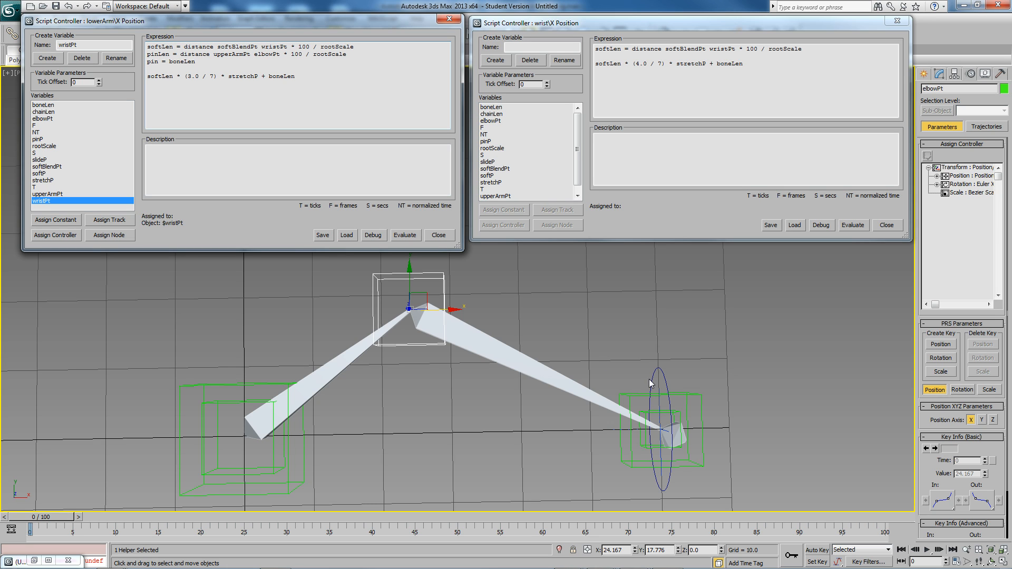
mouse_move(635, 396)
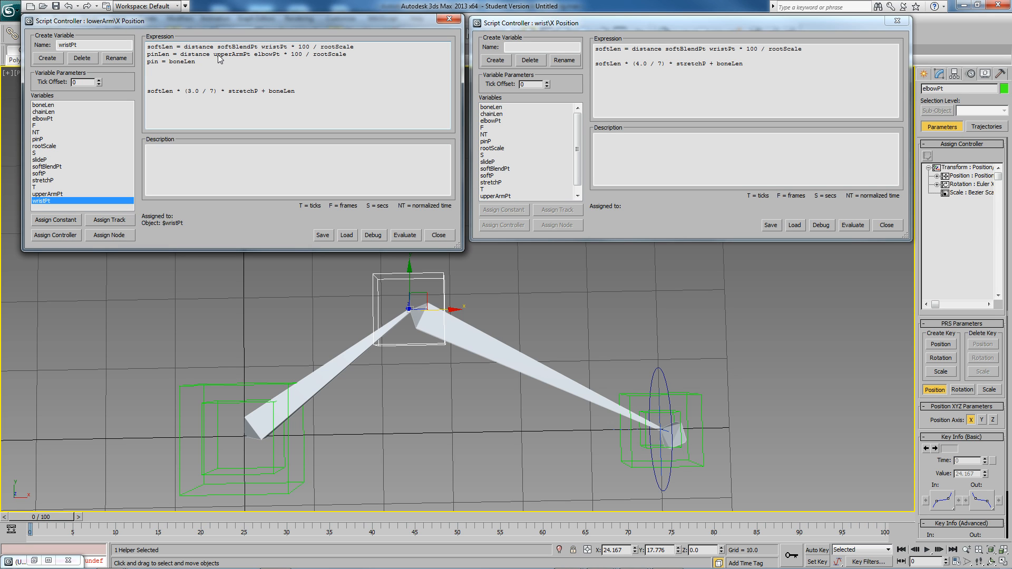
- Add 'if pinLen > boneLen then (pin = pinLen)' to the lowerArm script
text(if pinLen)
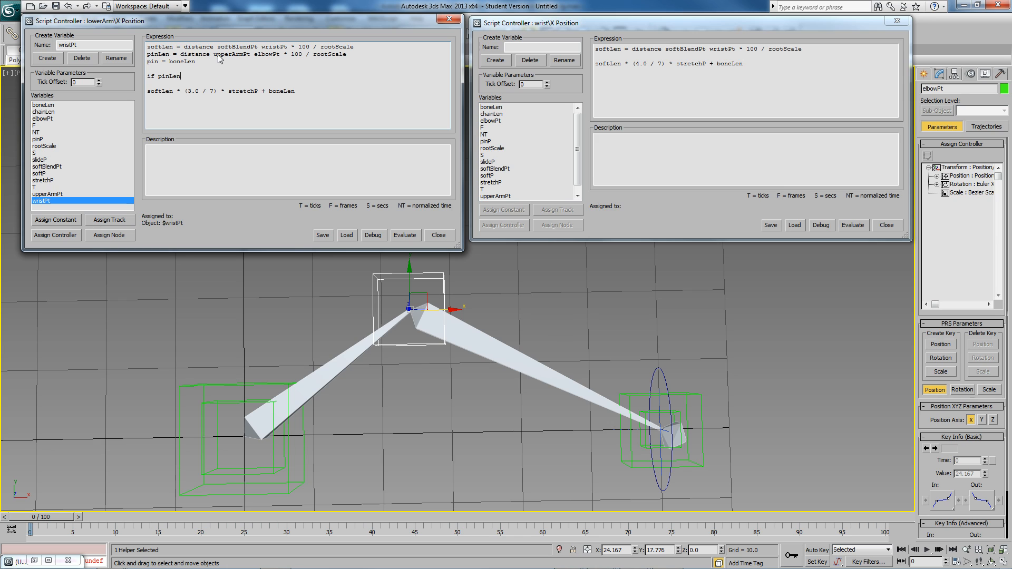
text(> boneLen)
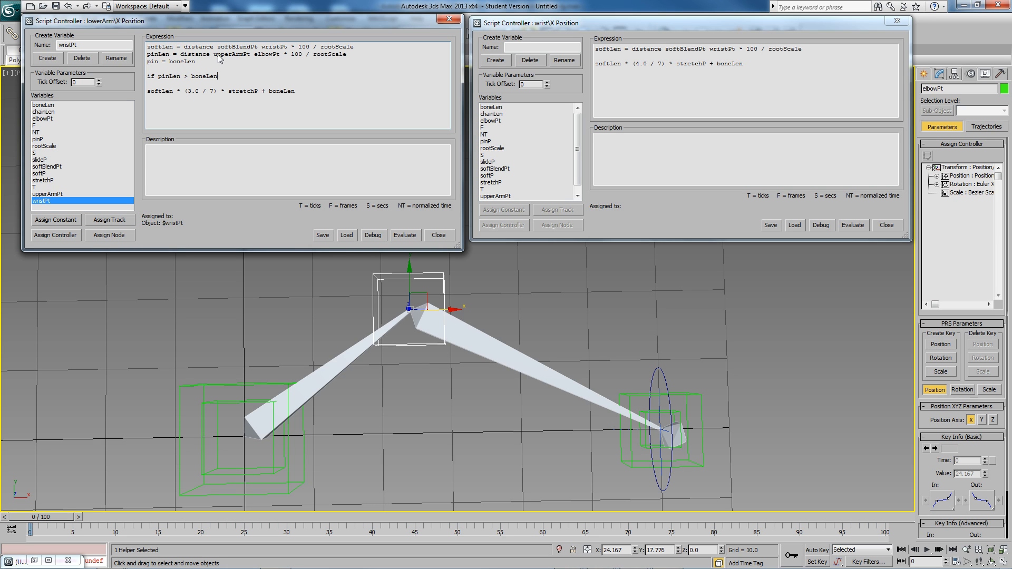
text(then)
text(pin = pinLen)
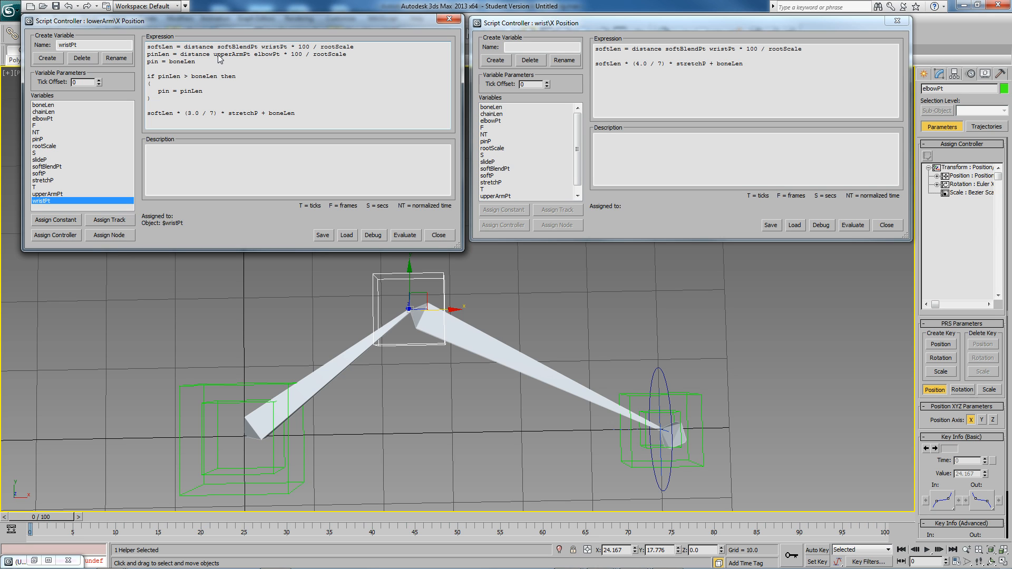
click(202, 91)
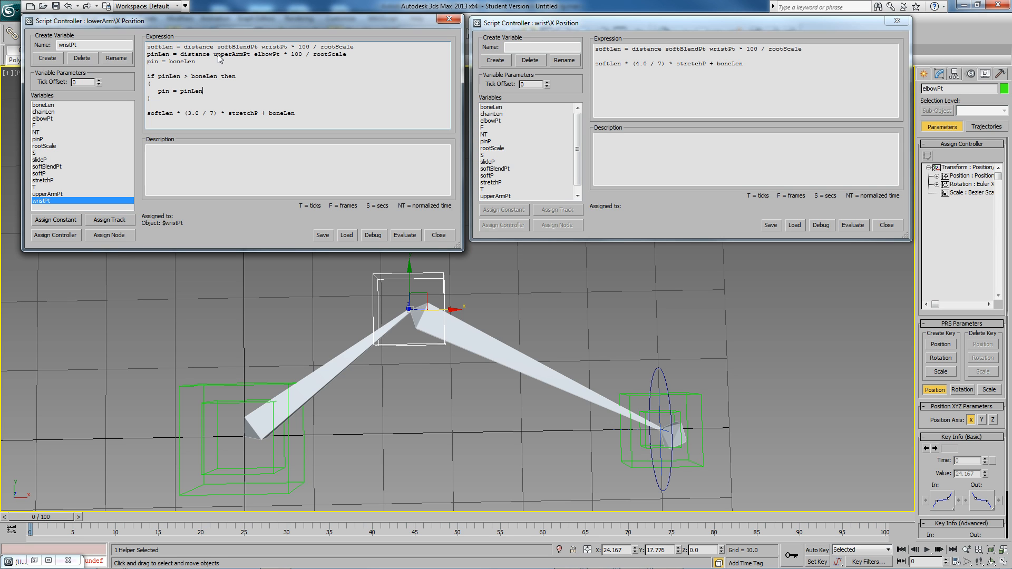
mouse_move(174, 89)
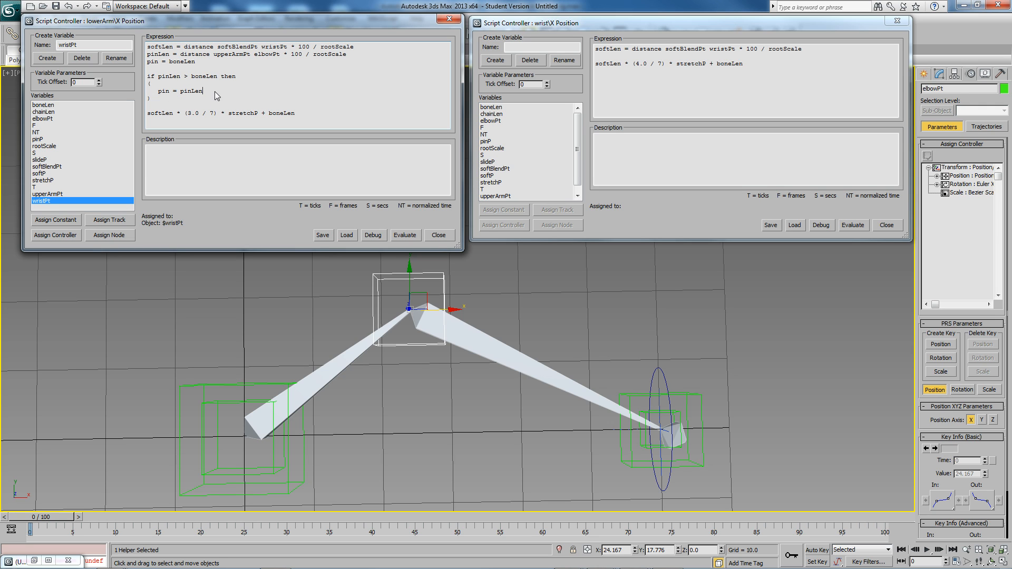
mouse_move(172, 116)
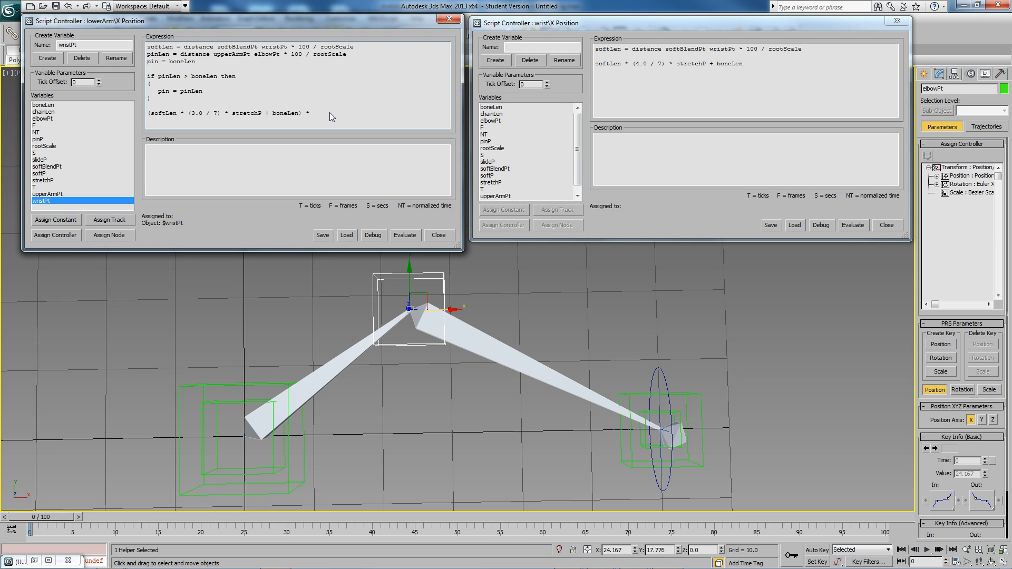
- Rewrite the final formula as (…) * (1 - pinP) + pin * pinP
click(316, 113)
text( (1 - pinP))
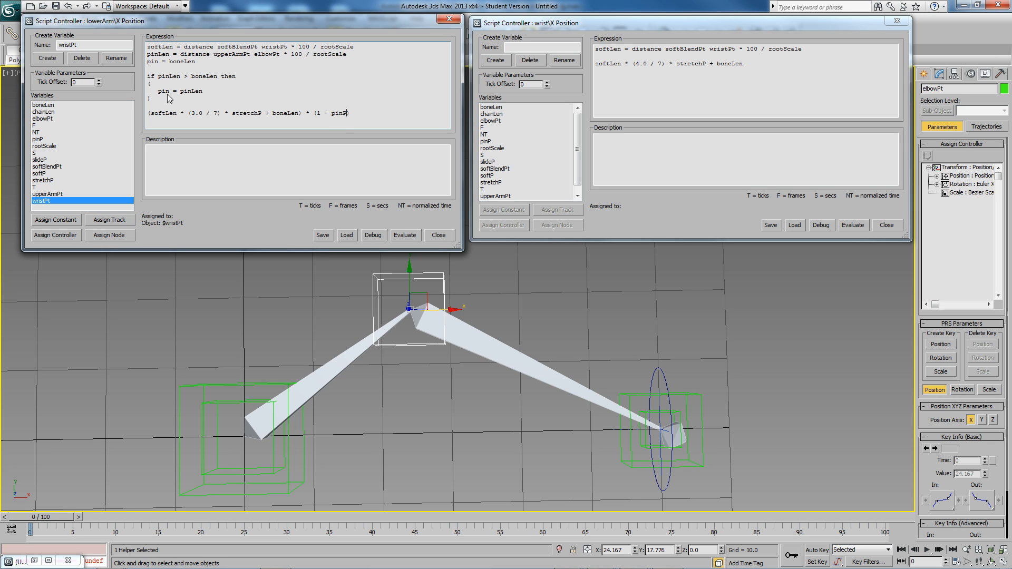
mouse_move(587, 288)
text( + pi)
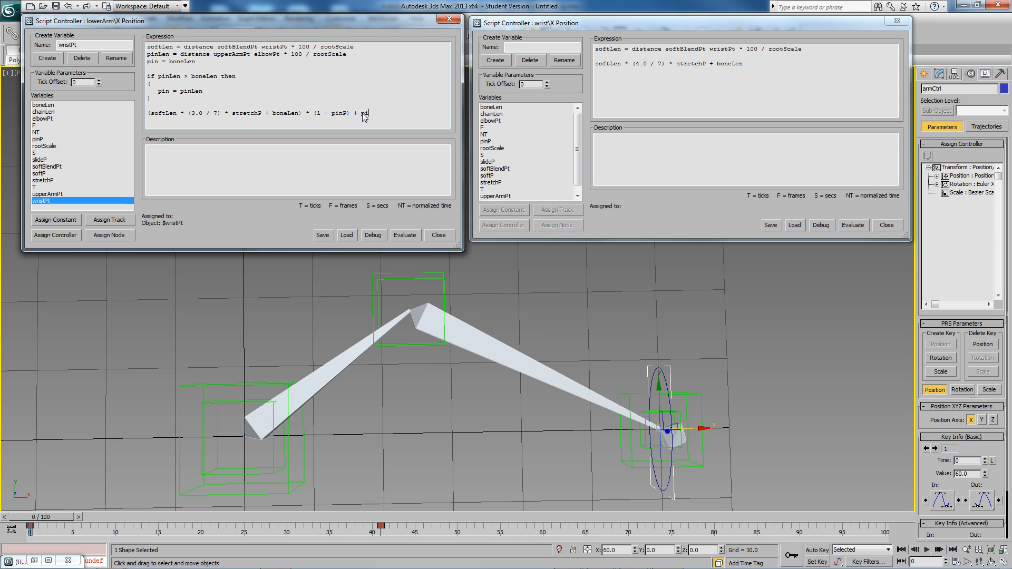
text(* pinP)
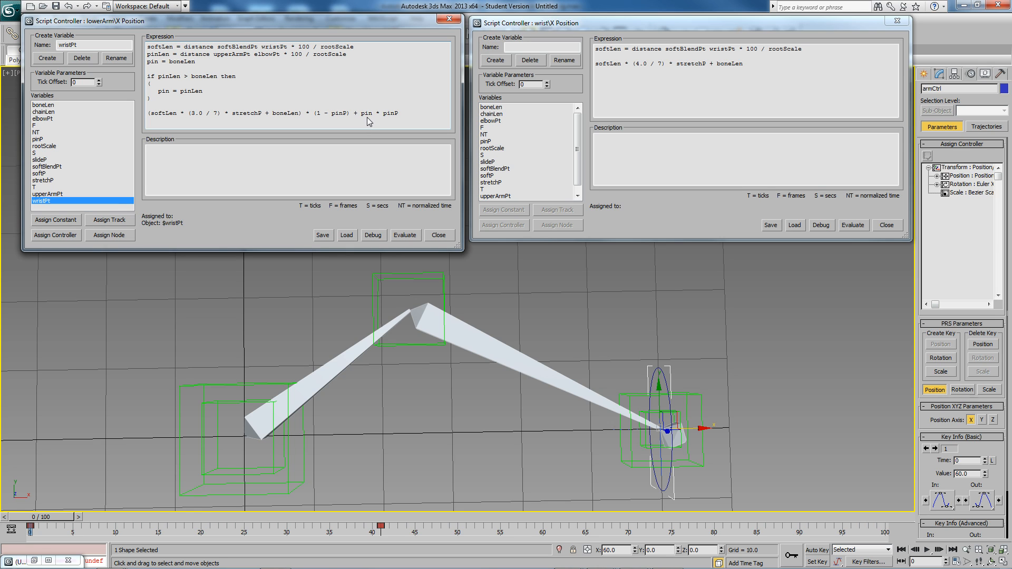
mouse_move(363, 126)
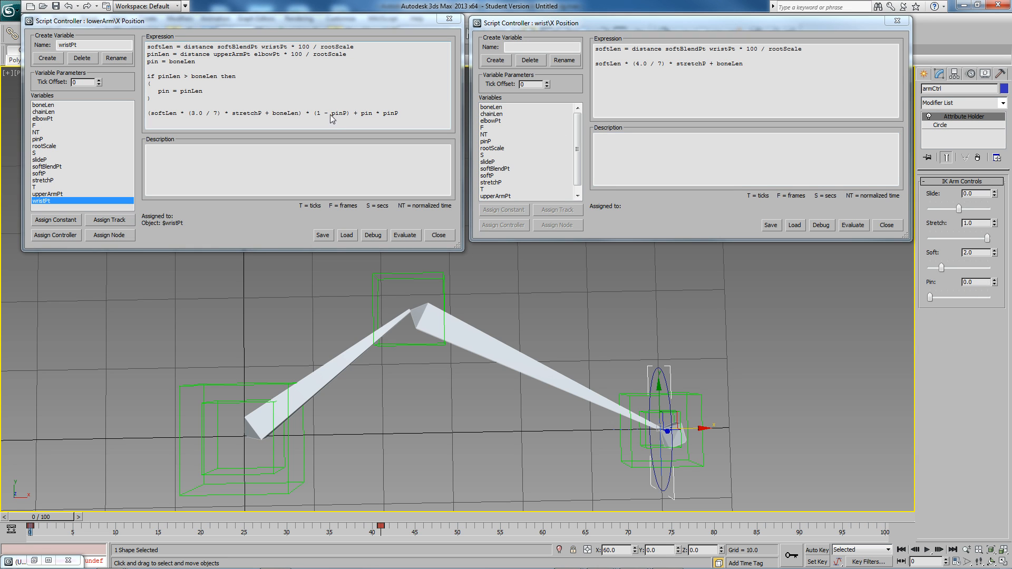
click(158, 113)
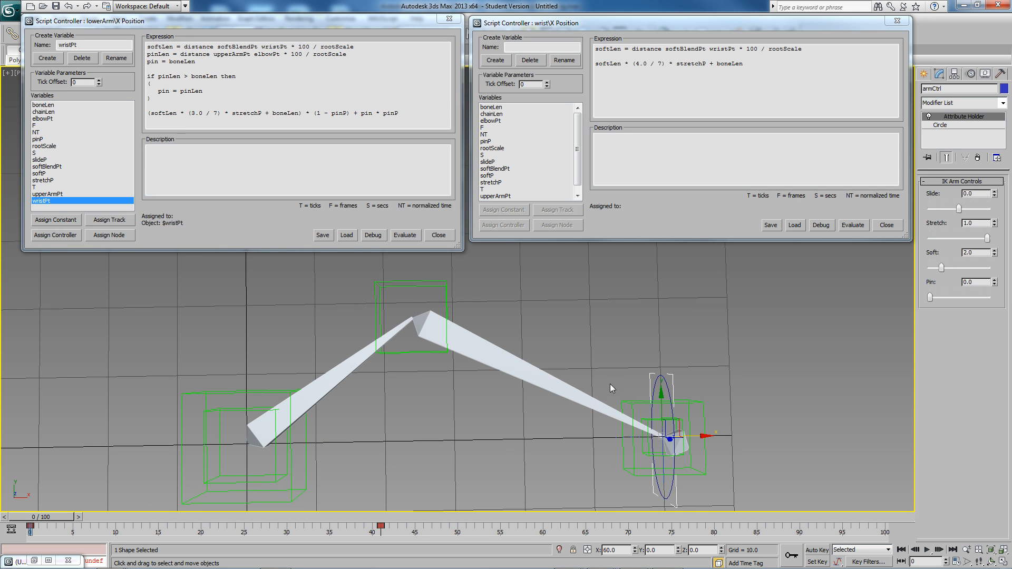
mouse_move(538, 404)
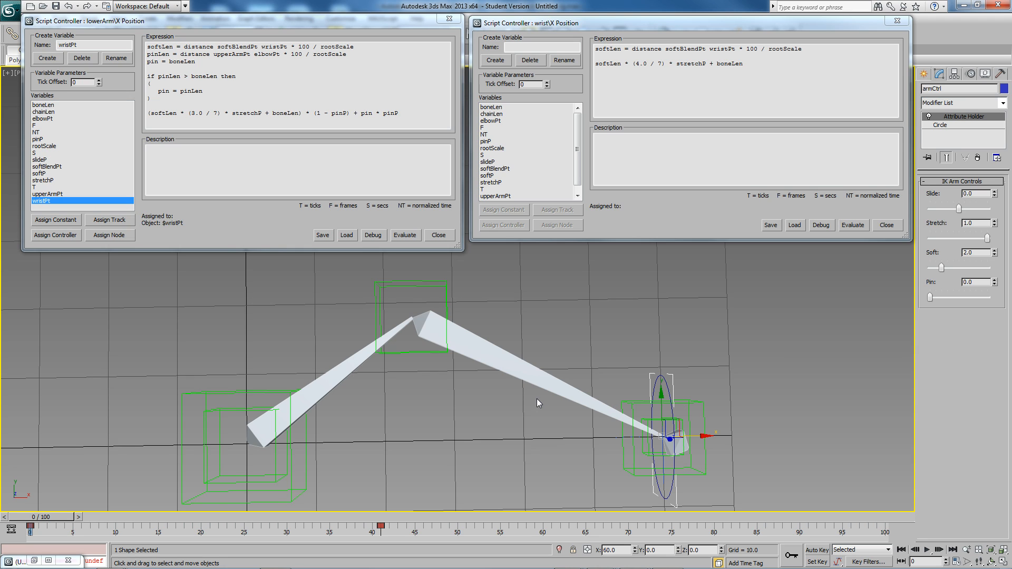
mouse_move(928, 297)
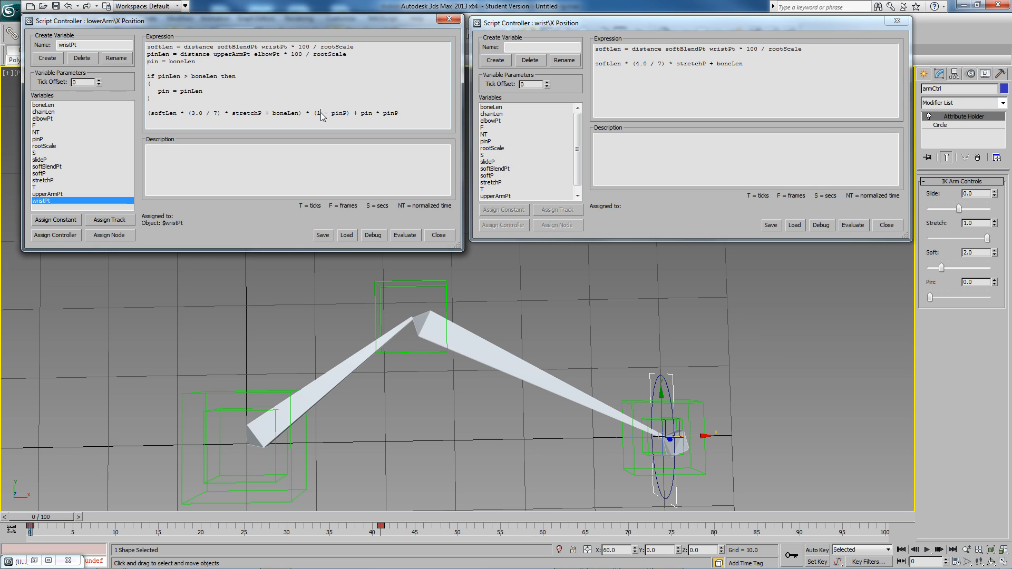
double_click(336, 112)
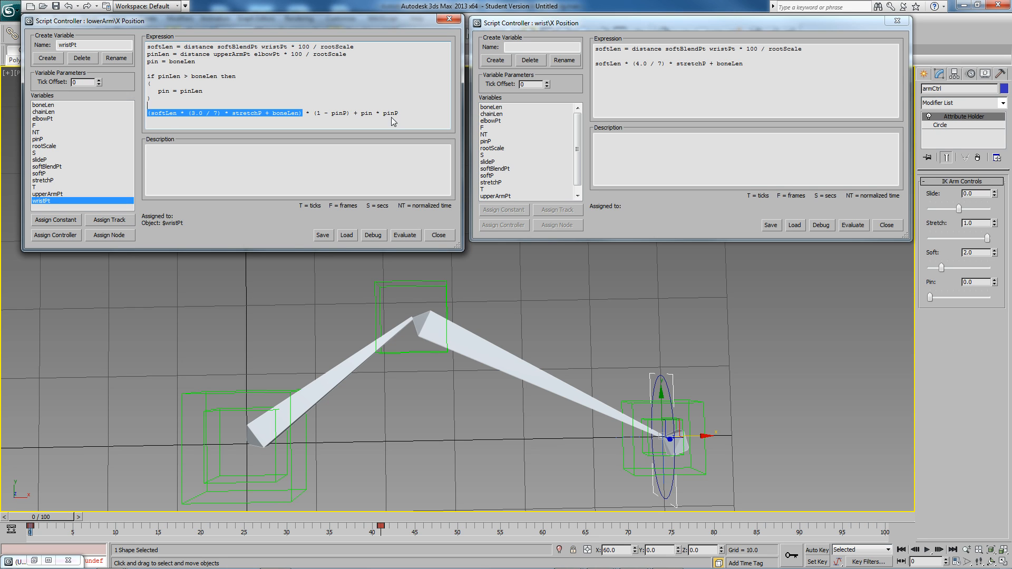
double_click(366, 113)
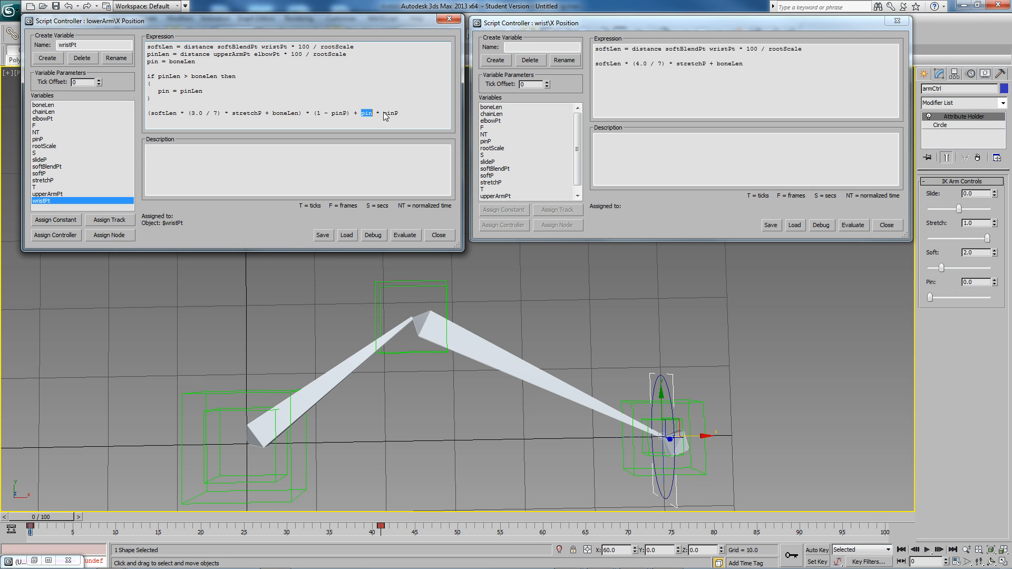
double_click(390, 114)
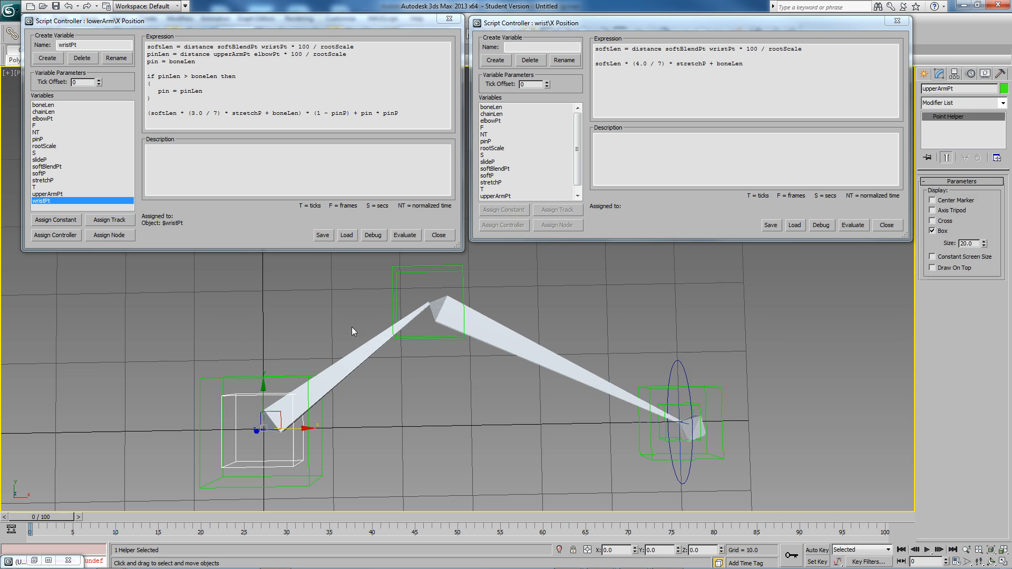
- Set armCtrl's Pin to 1.0 and drag elbowPt to test the pinned elbow
click(428, 300)
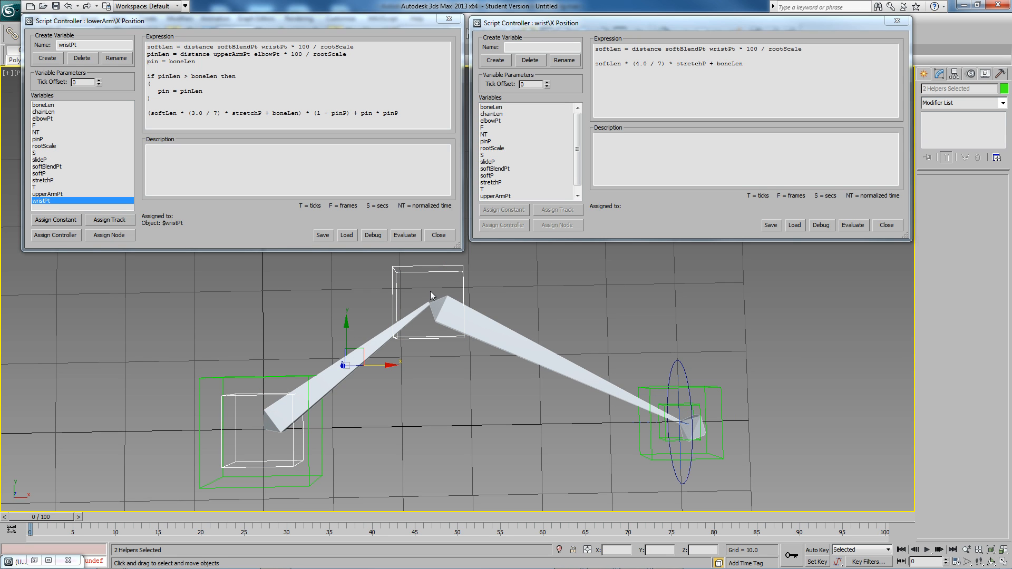
click(405, 234)
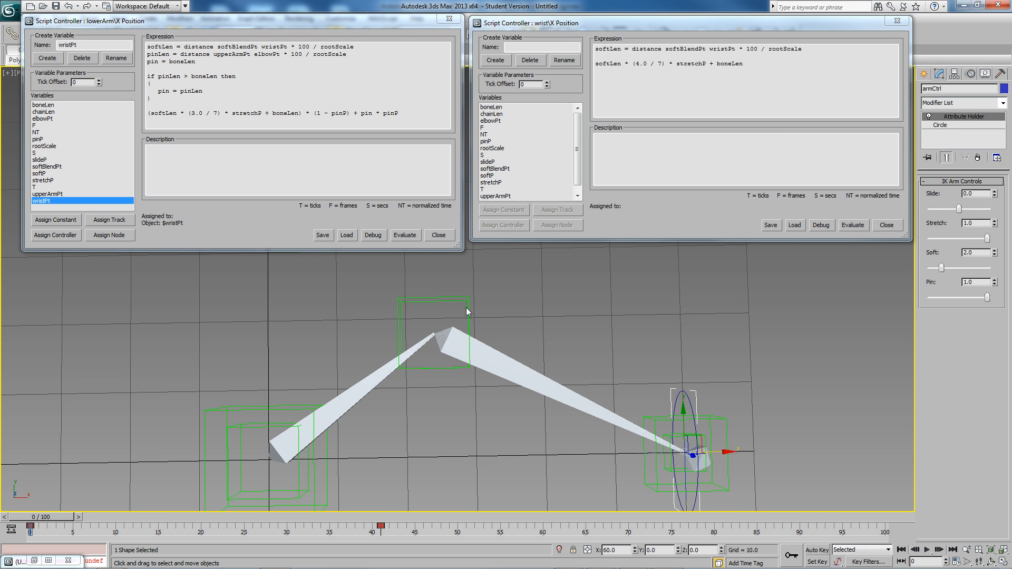
click(434, 332)
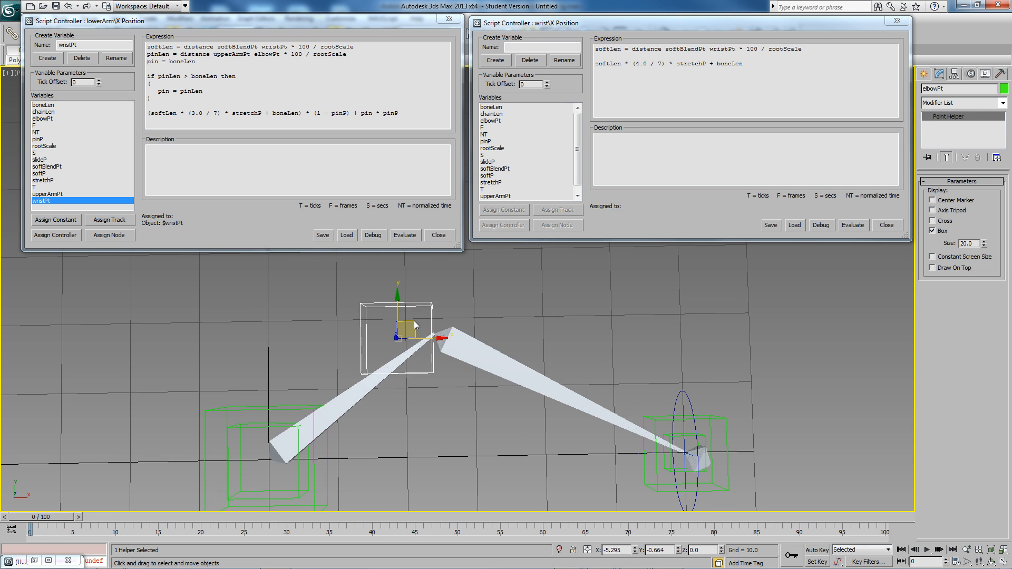
drag(400, 331, 434, 331)
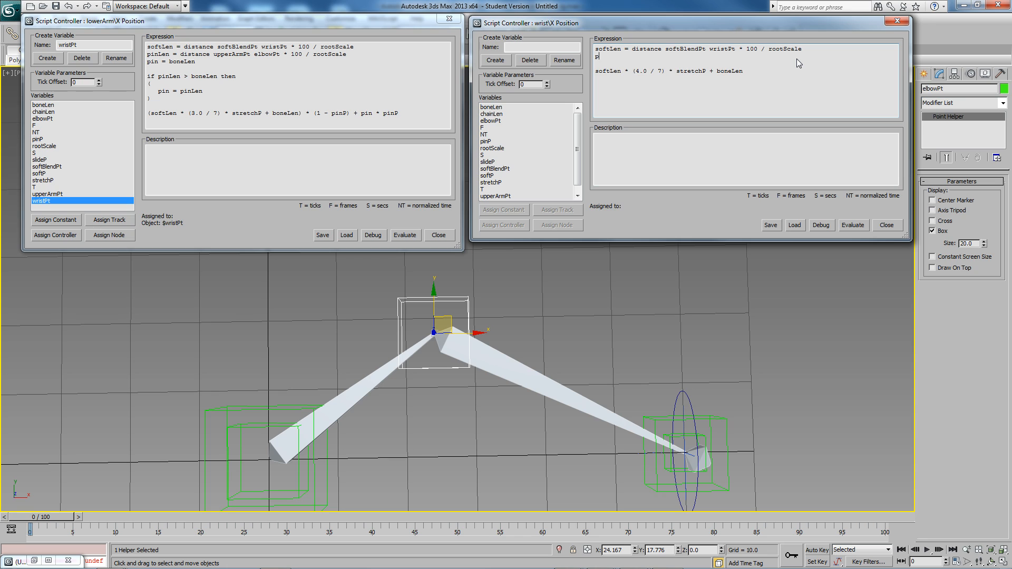
- Add wrist pinLen (softBlendPt to elbowPt, * 100 / rootScale), pin block and pinP blend
text(pinLen = distance)
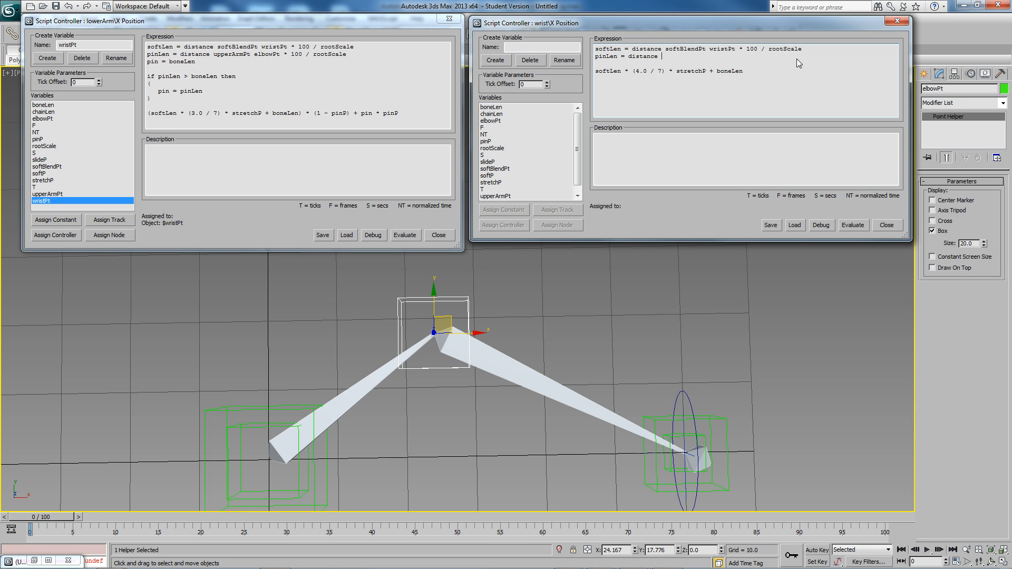
mouse_move(268, 57)
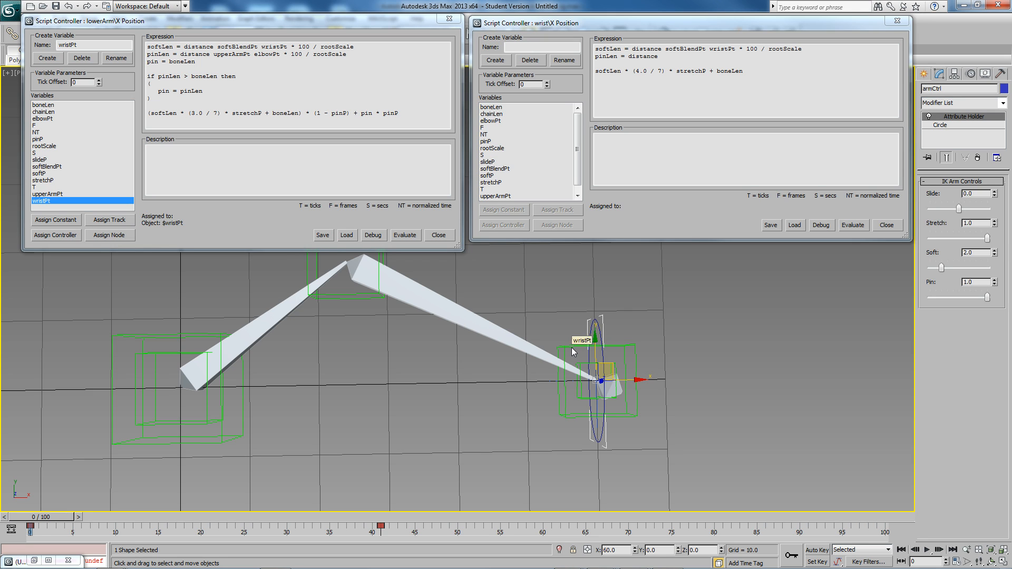
click(573, 350)
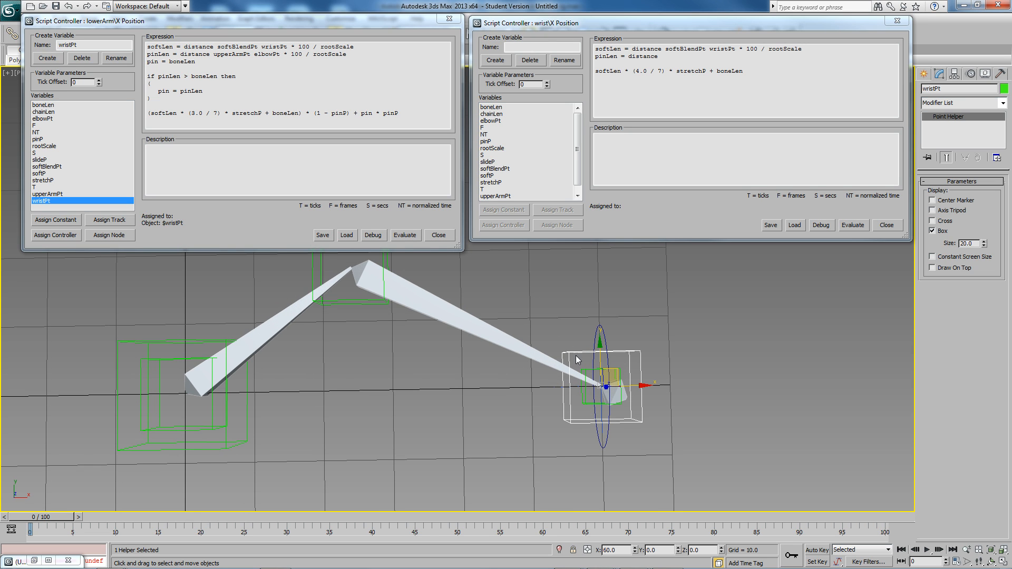
mouse_move(603, 348)
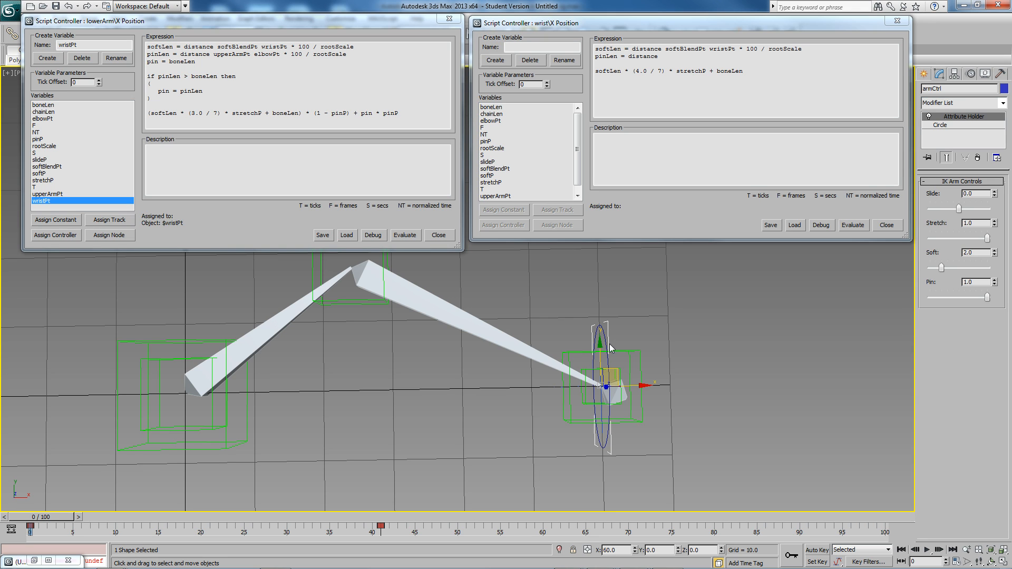
mouse_move(602, 329)
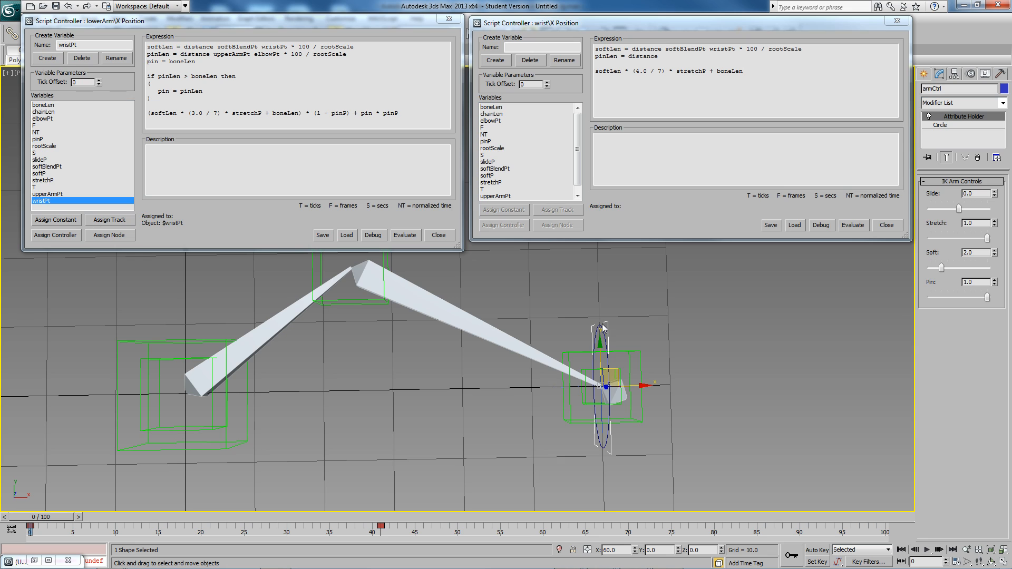
mouse_move(616, 434)
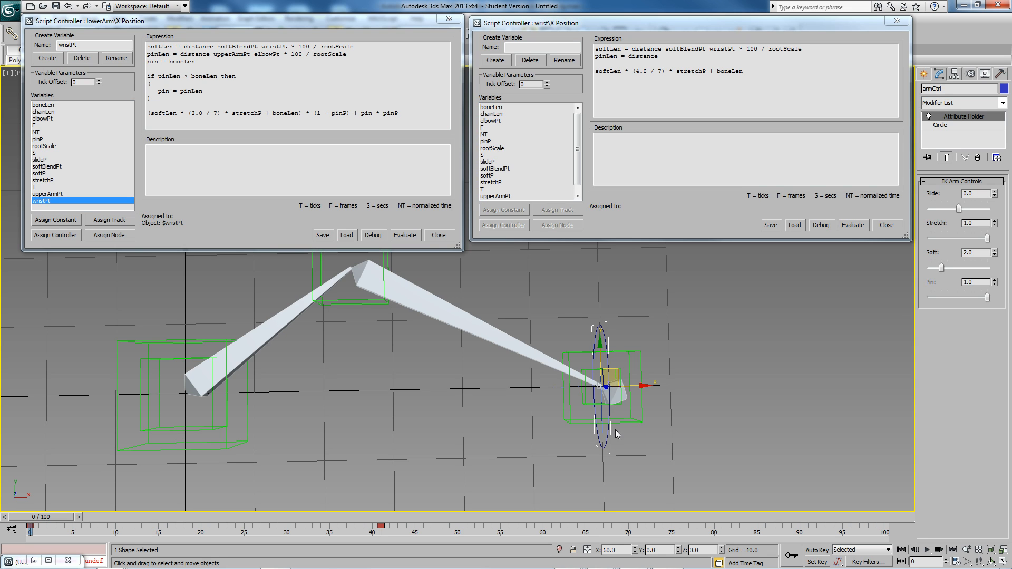
mouse_move(590, 413)
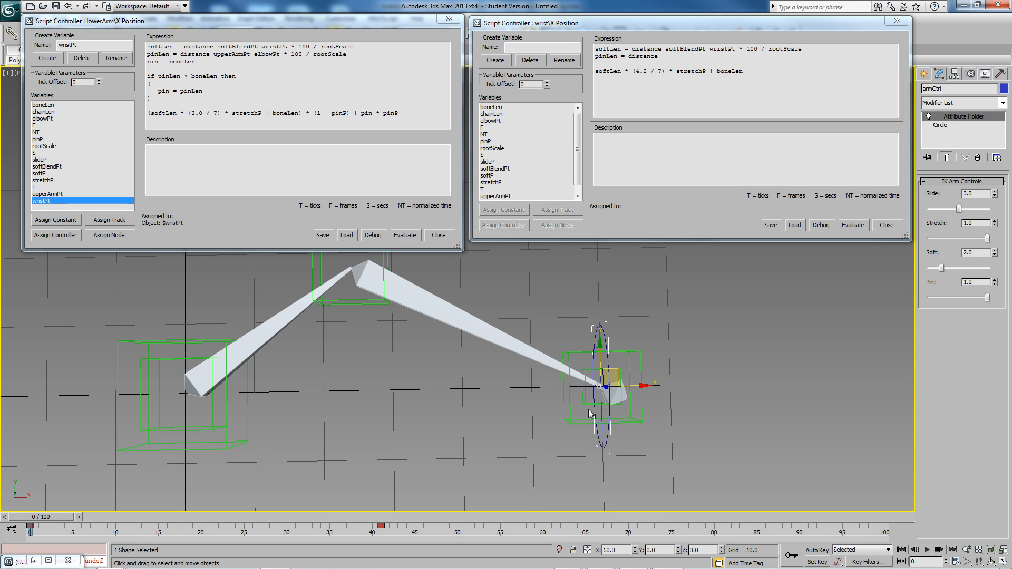
click(601, 386)
text( softBlendPt)
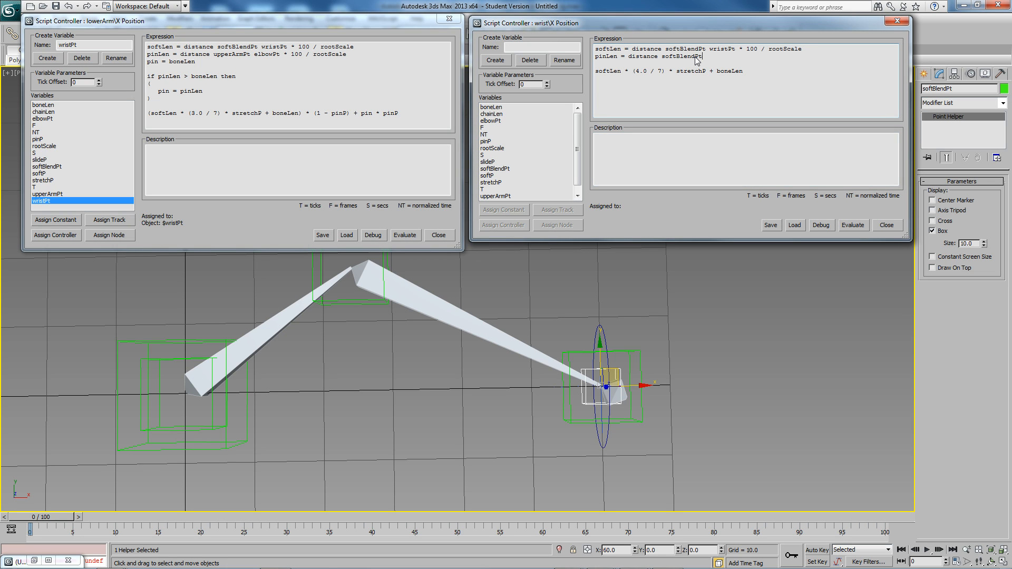
text(elbow)
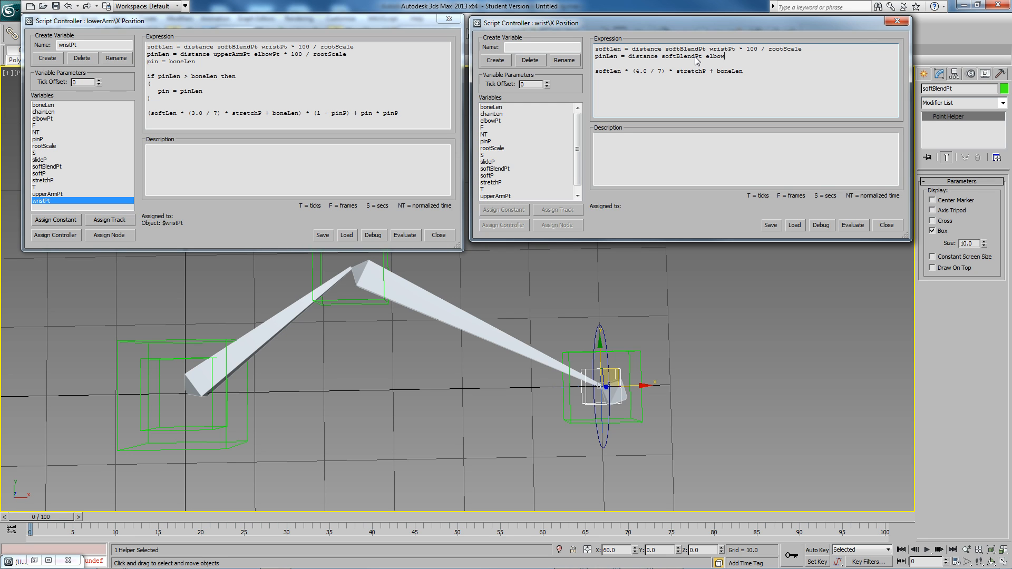
text(+ 1)
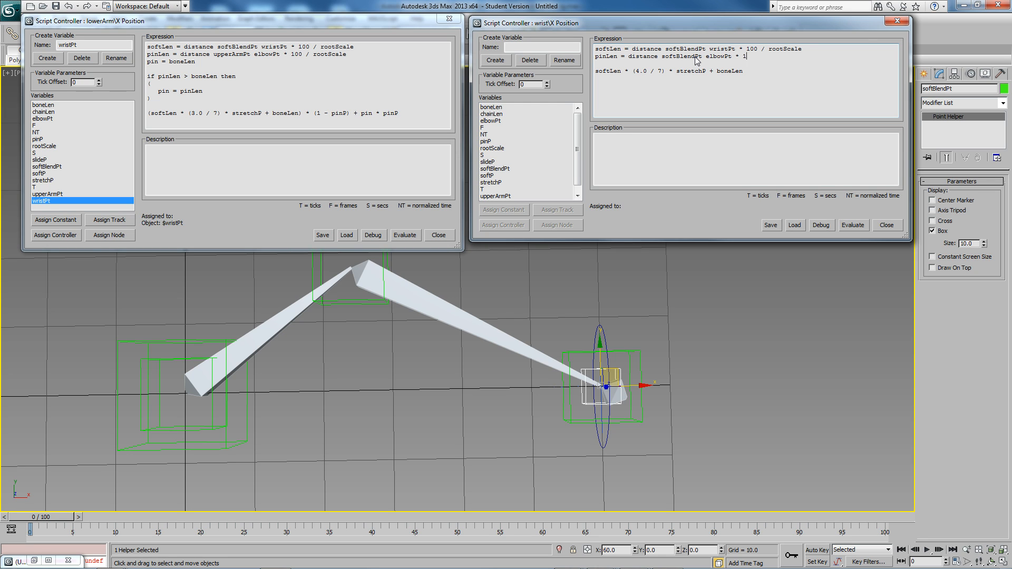
text(00 /)
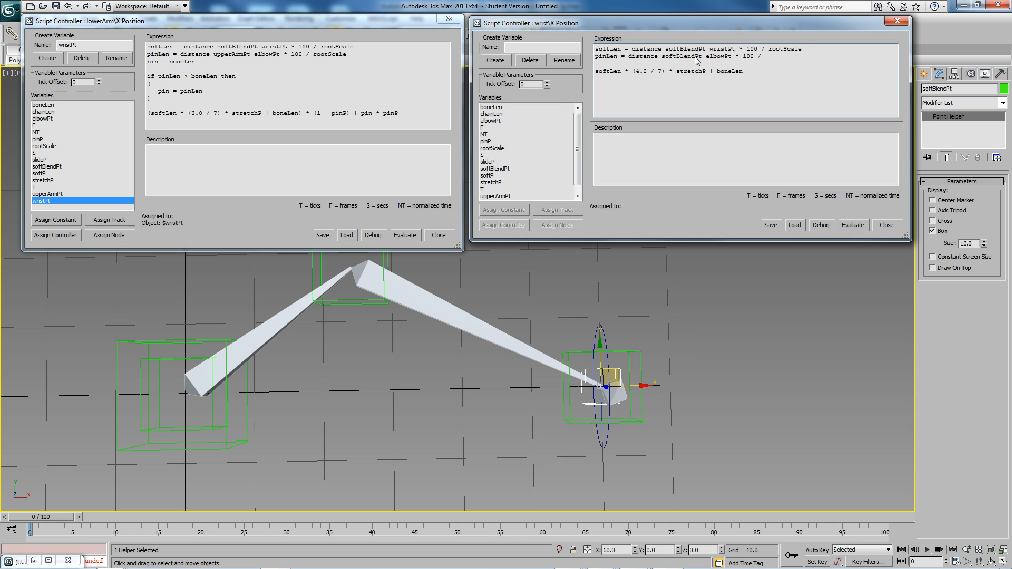
text(rootScale)
text(pin = b)
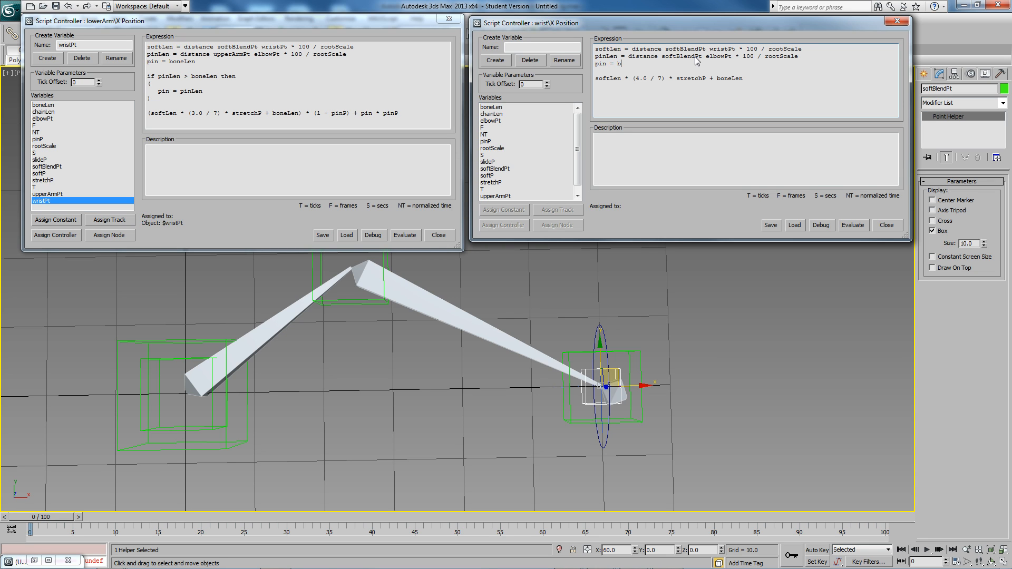
text(oneLen)
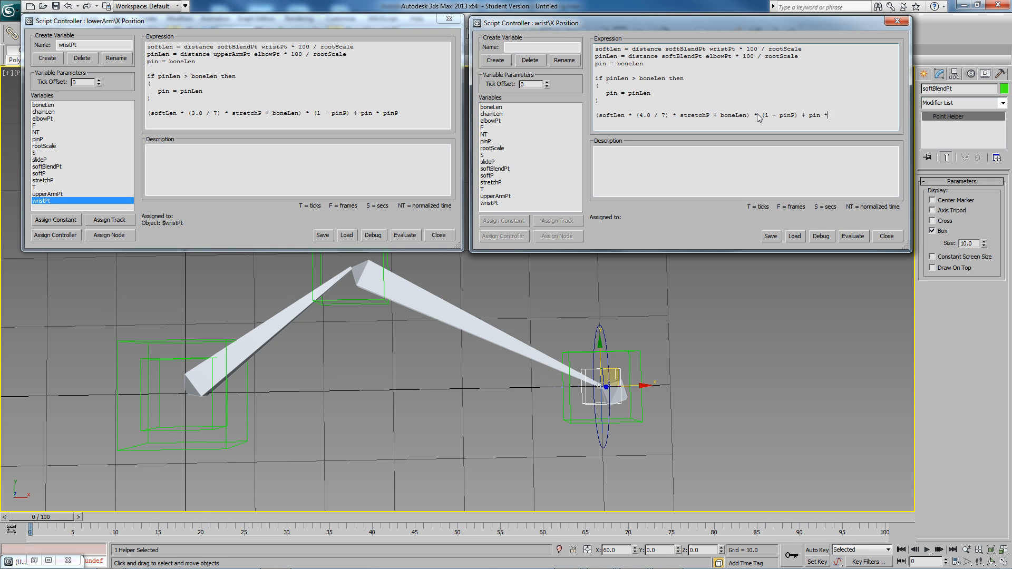
text(pinP)
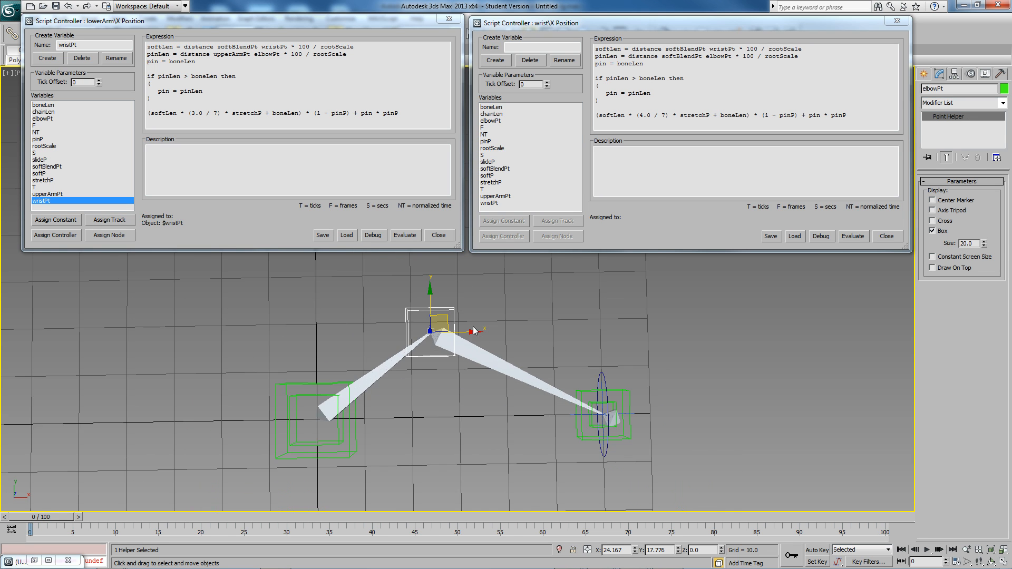
drag(430, 331, 478, 326)
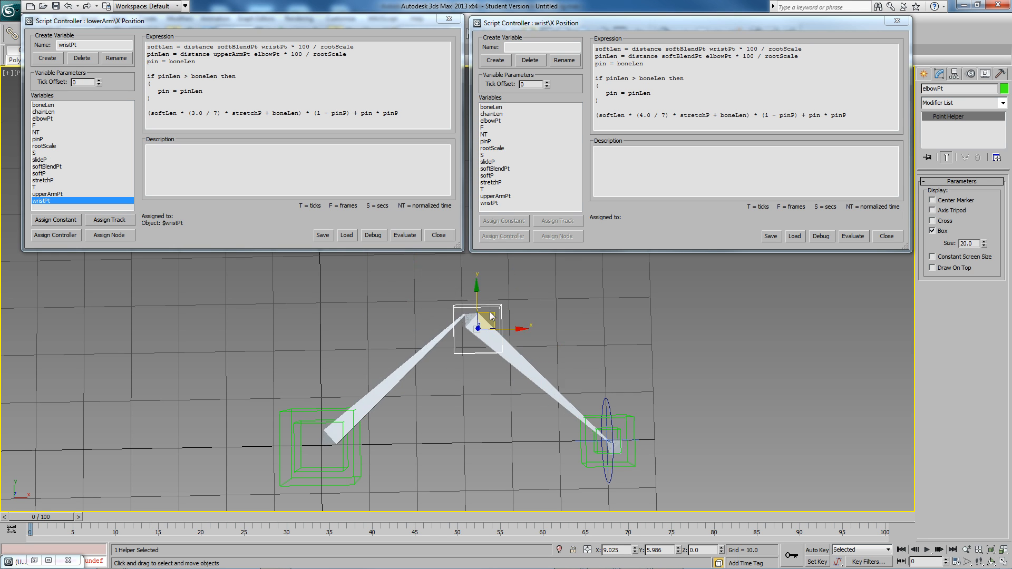
drag(478, 316, 420, 271)
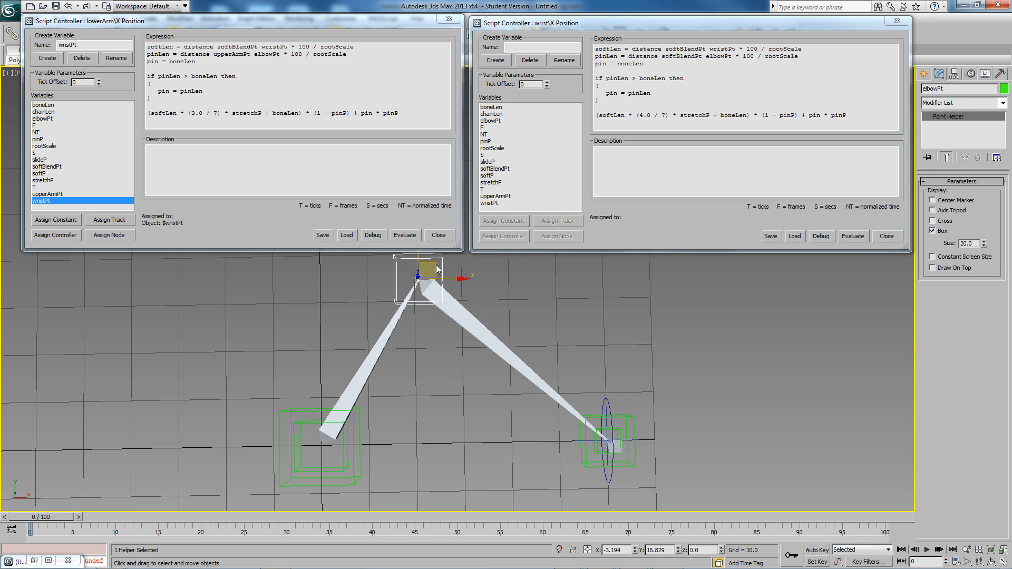
drag(419, 268, 451, 323)
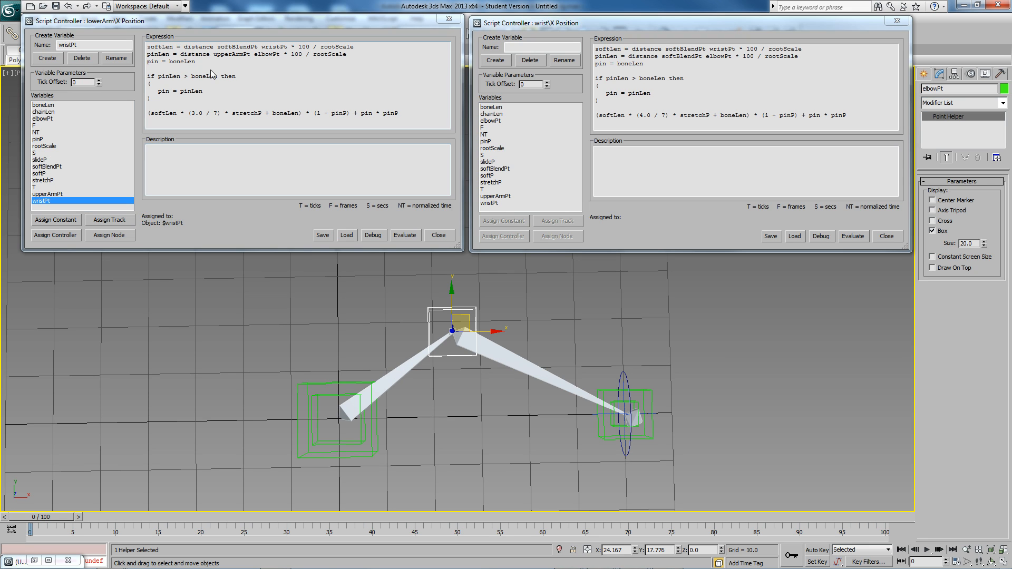
mouse_move(213, 76)
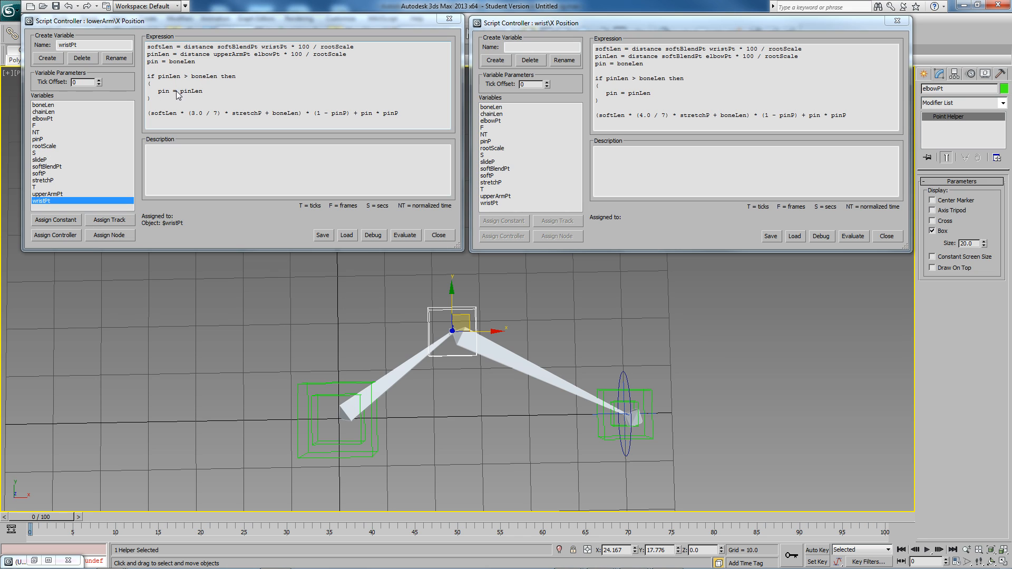
mouse_move(171, 62)
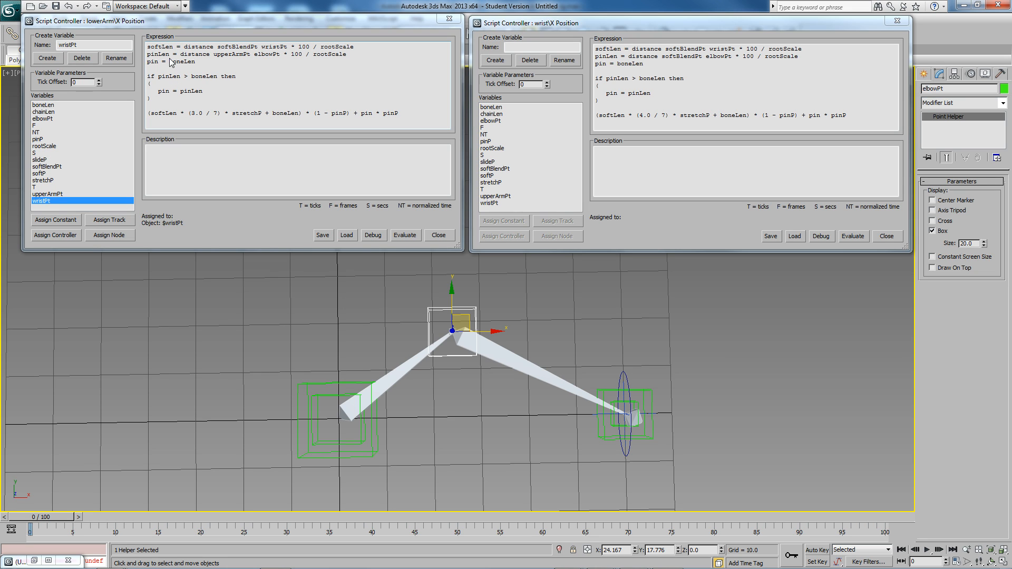
double_click(181, 61)
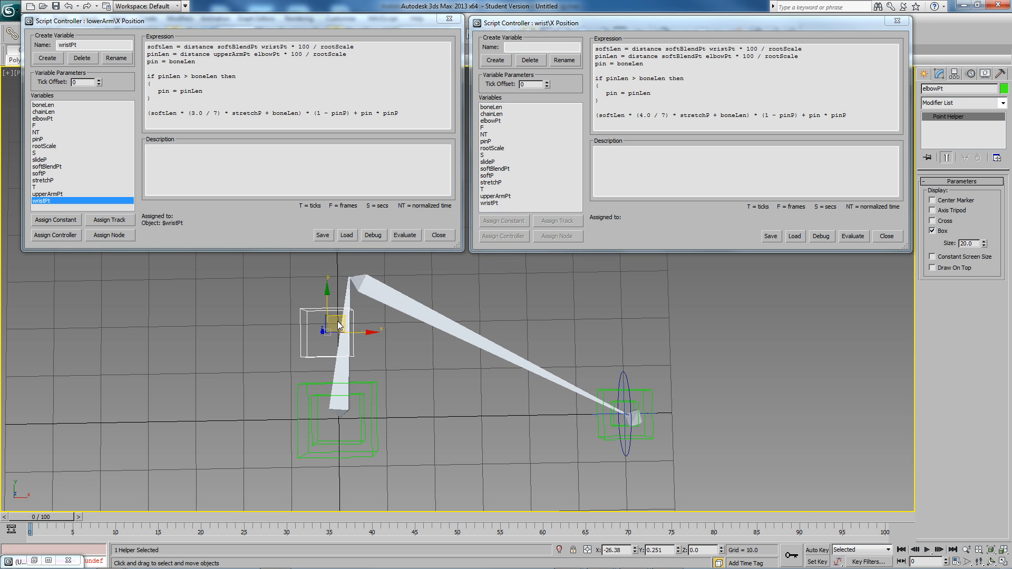
drag(329, 322, 406, 387)
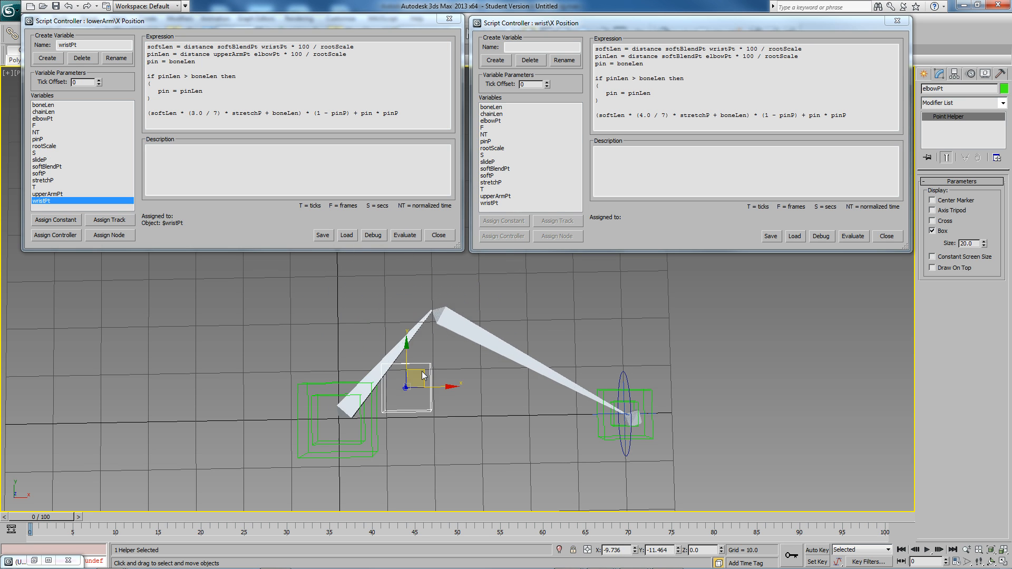
drag(407, 387, 580, 336)
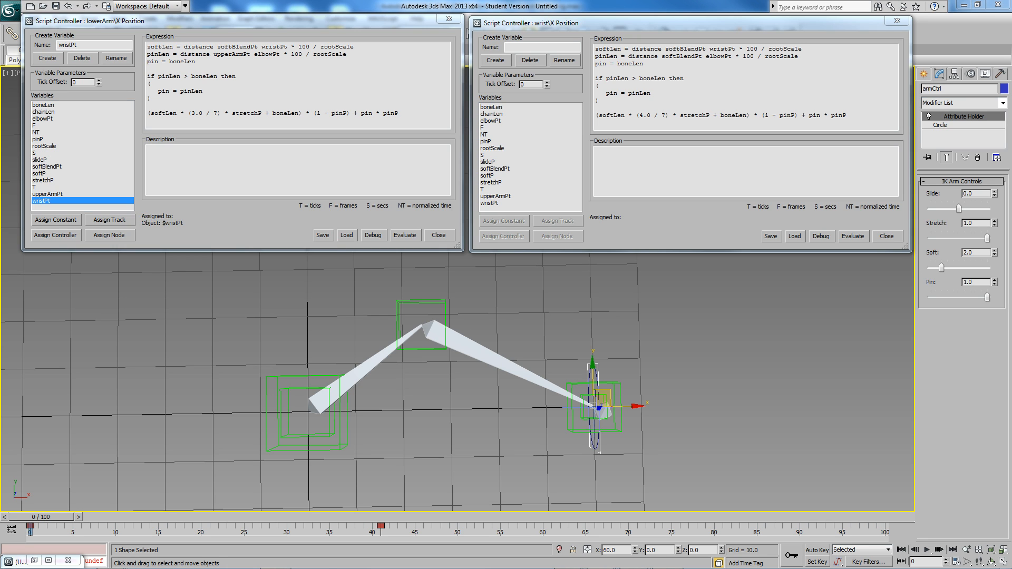
drag(988, 194, 957, 209)
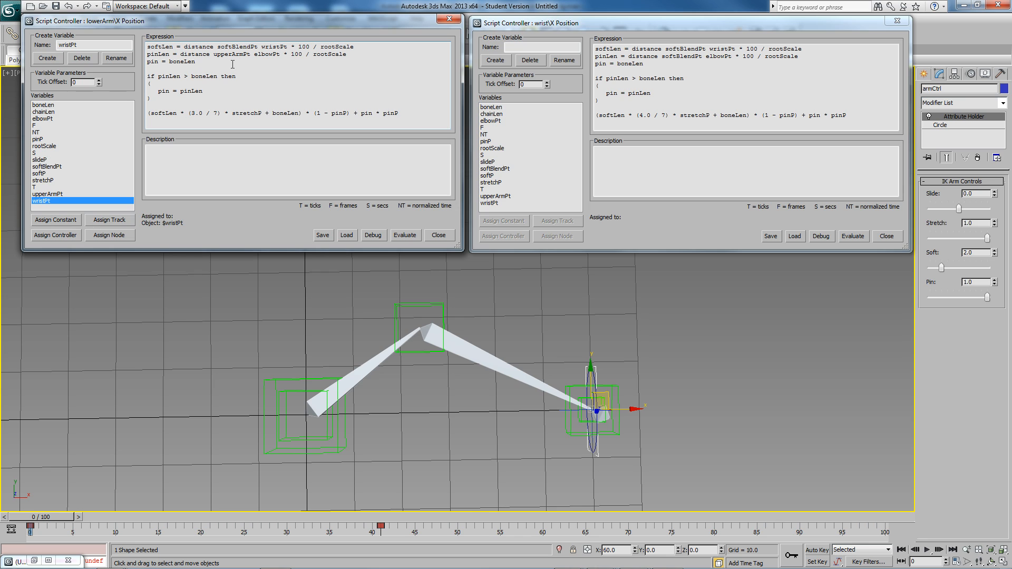
- Add 'slide = chainLen * 4.0 / 7 * slideP' to the lowerArm script
text(s1)
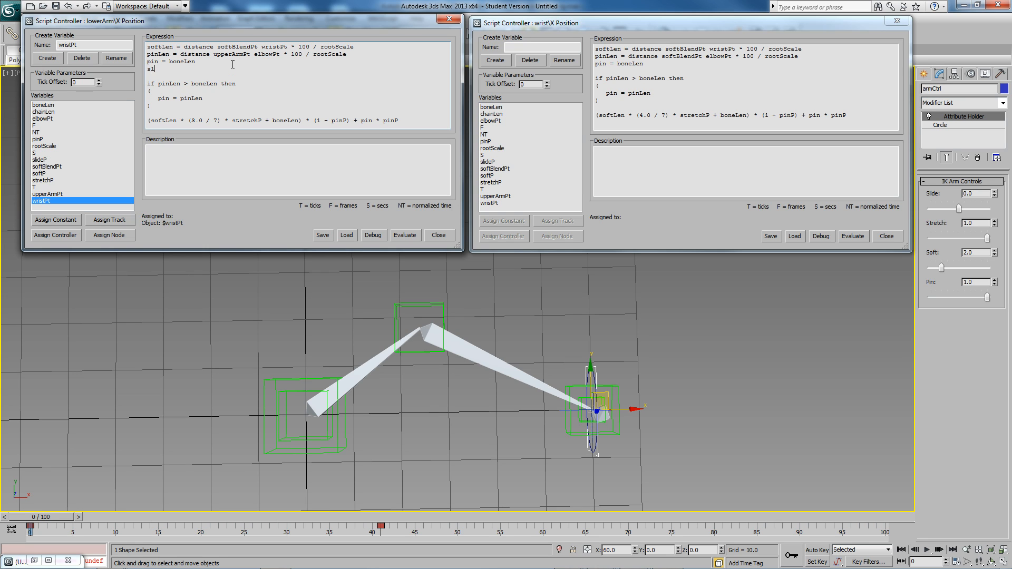
text(lide =)
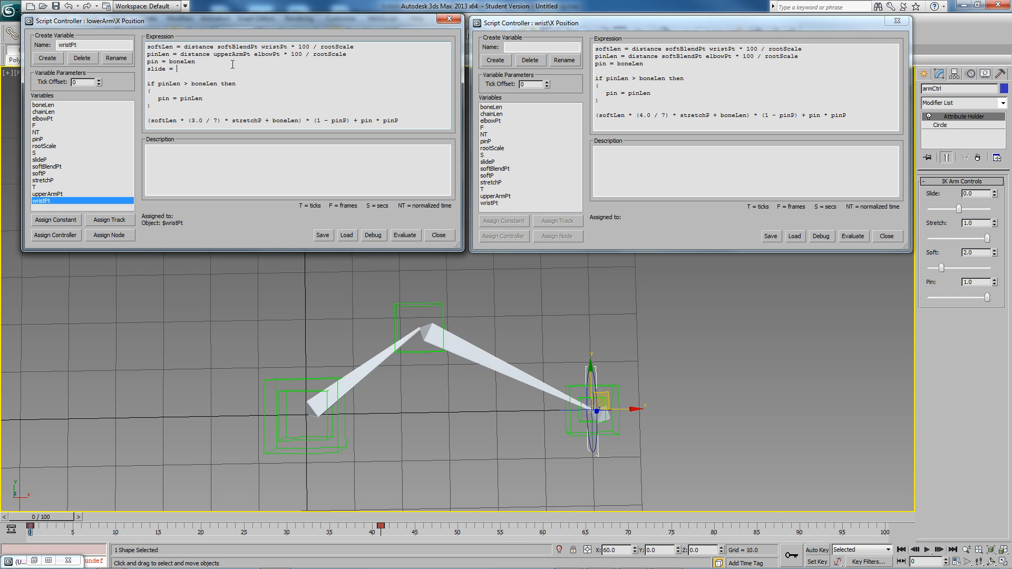
text(chainLen)
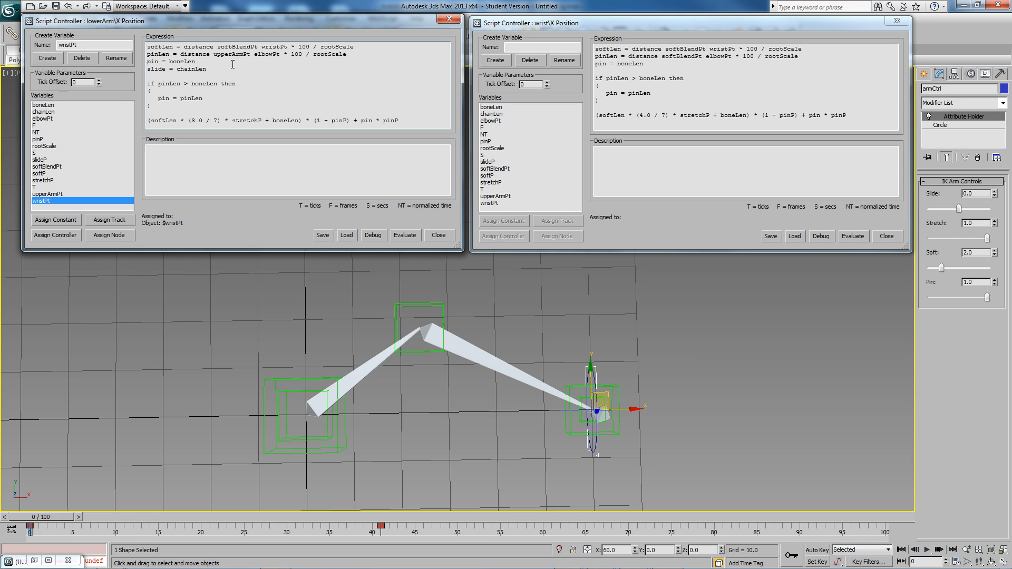
text(* 4.0 / 7)
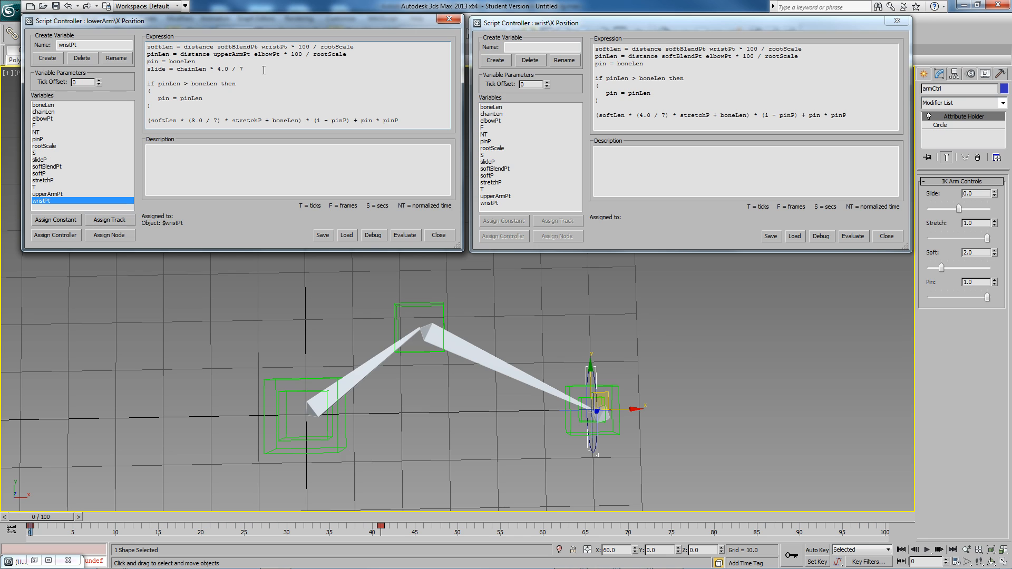
text(s)
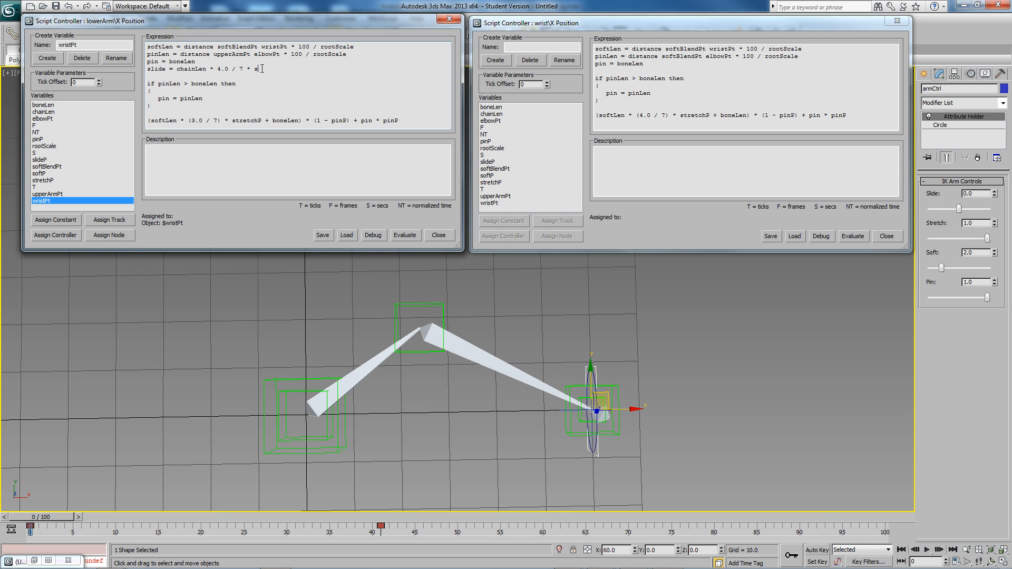
text(lideP)
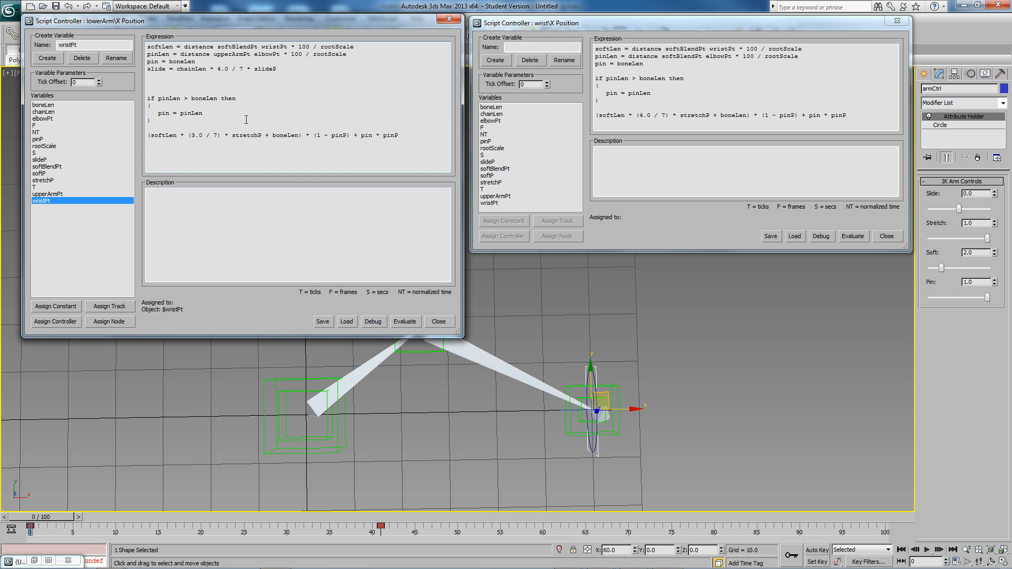
- Add an 'if slideP < 0' block using chainLen * 3.0 / 7 * slideP
text(if)
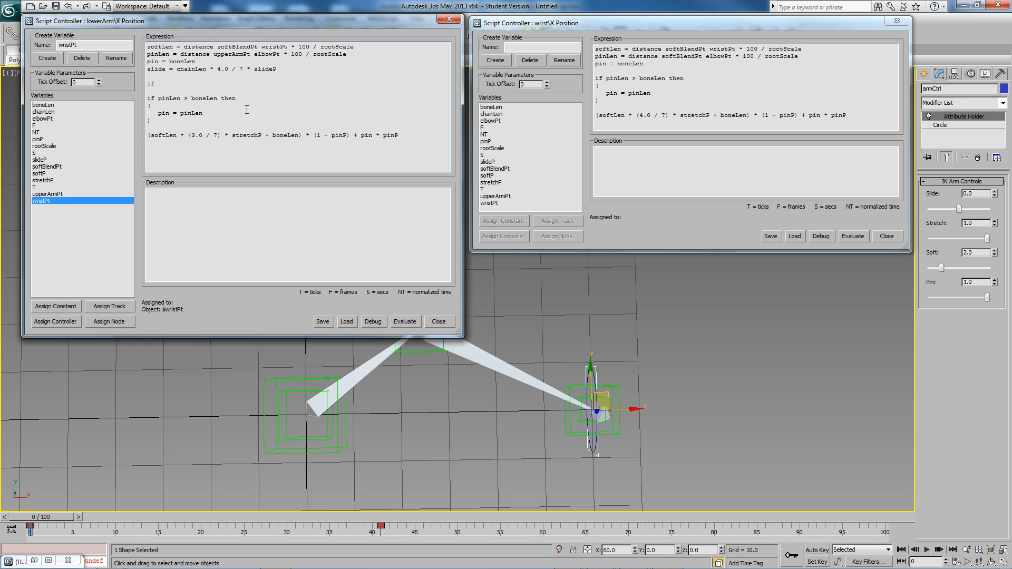
text(slideP < 0 then)
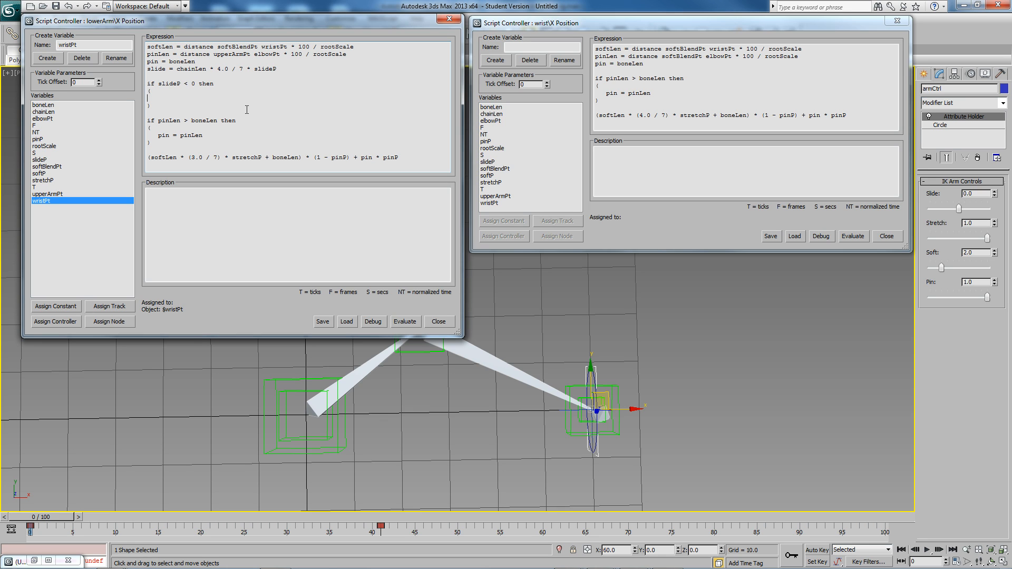
text(slide)
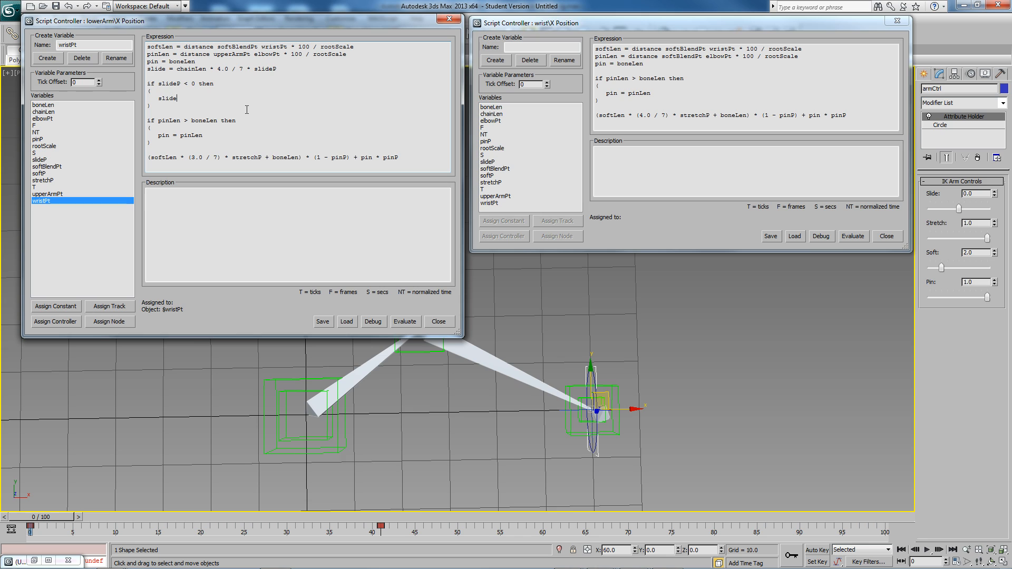
text(= chainLen * 3.0)
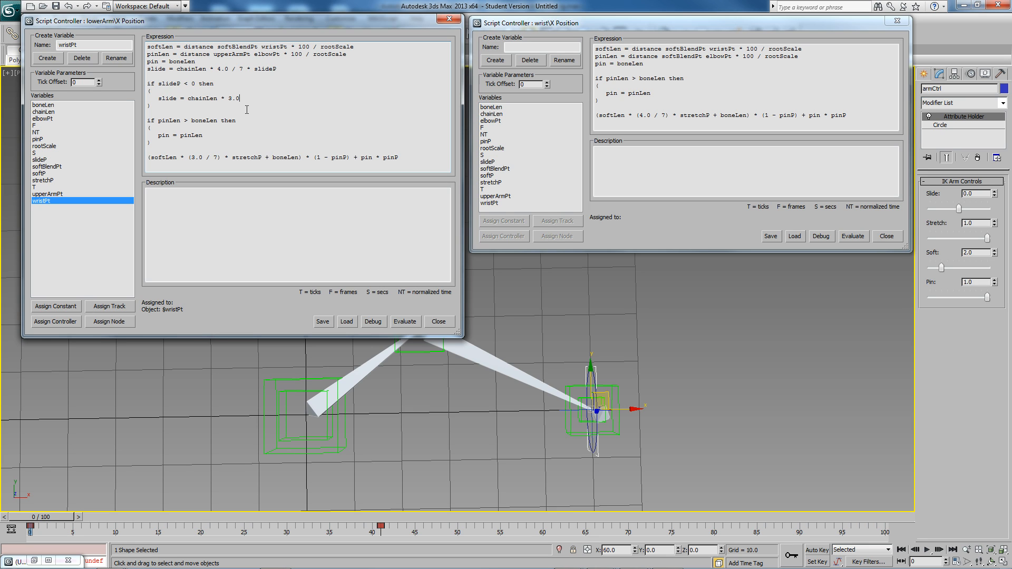
text(/)
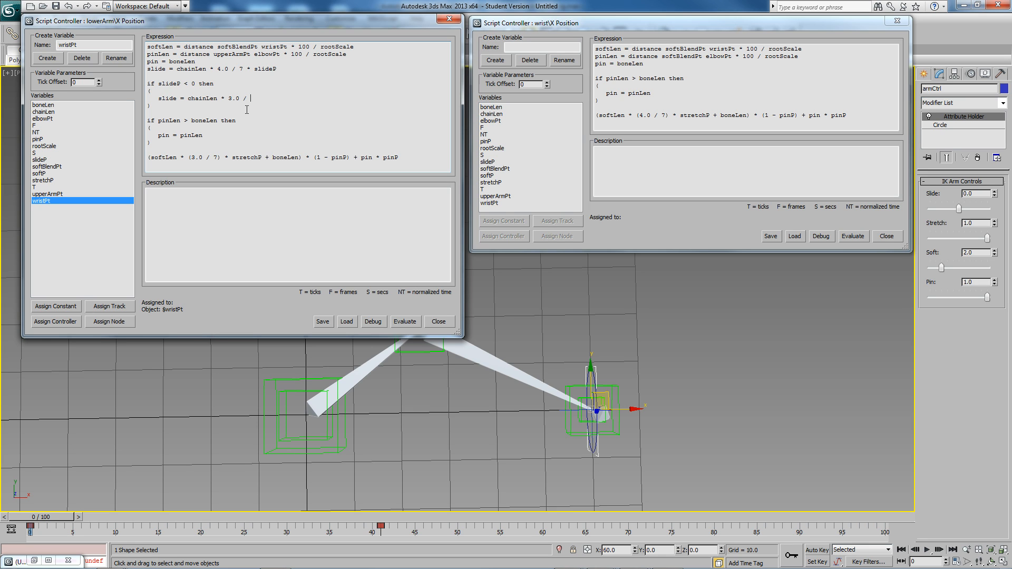
text(7 * slideP)
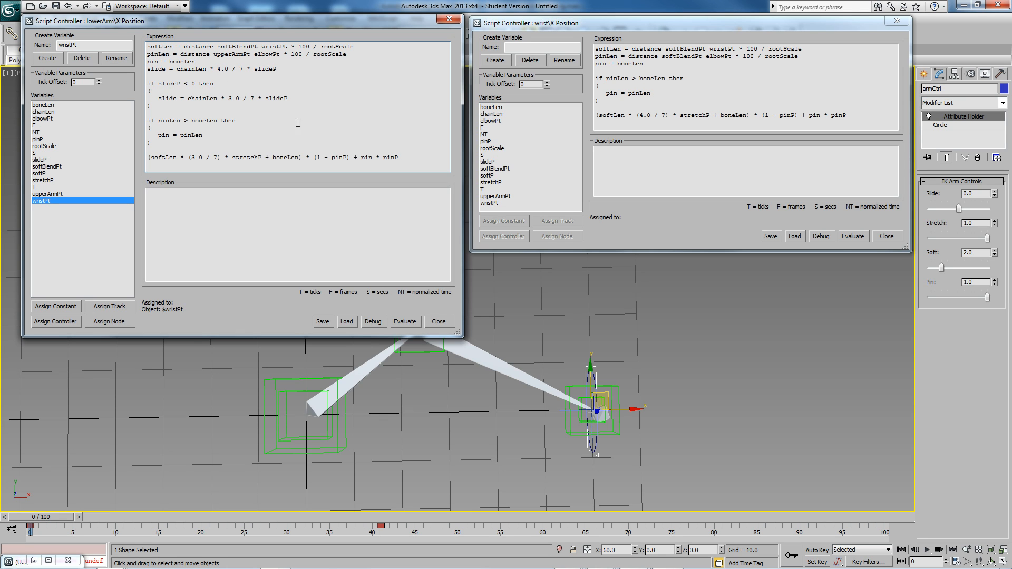
mouse_move(299, 158)
text( + slide)
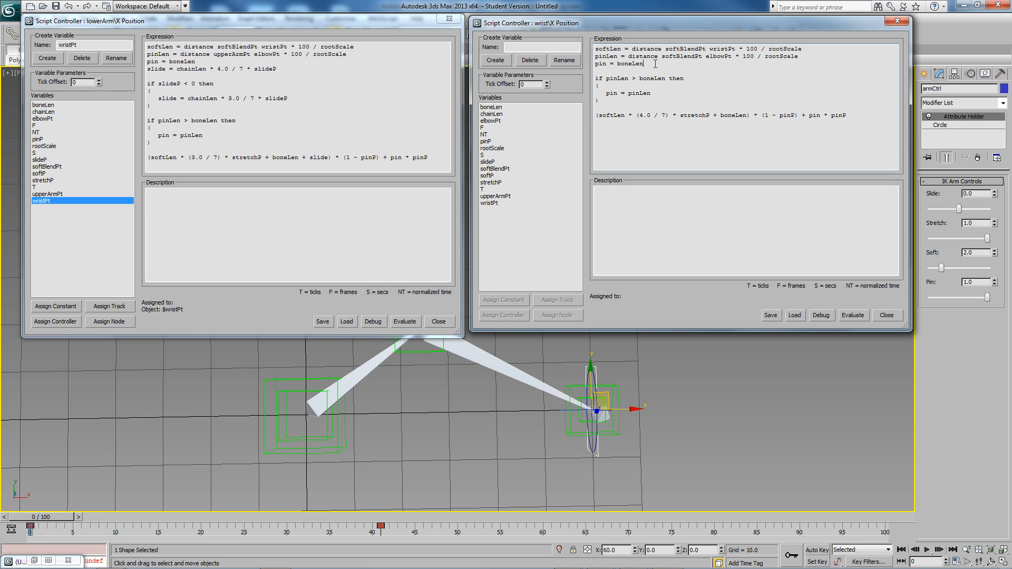
- Type 'slide = chainLen * 4.0 / 7 * slideP' and its negative-slideP branch in the wrist script
text(s1)
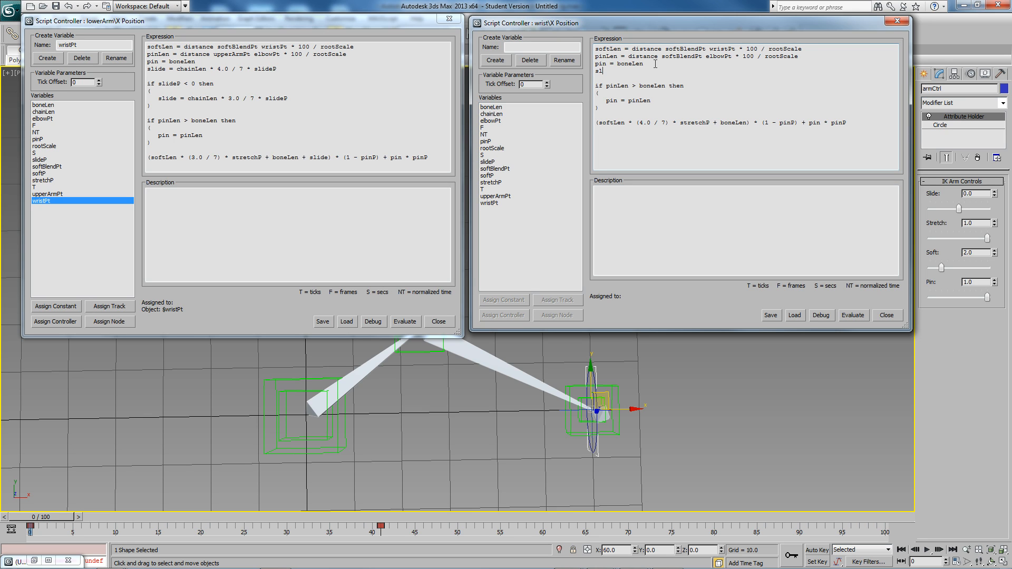
text(lide =)
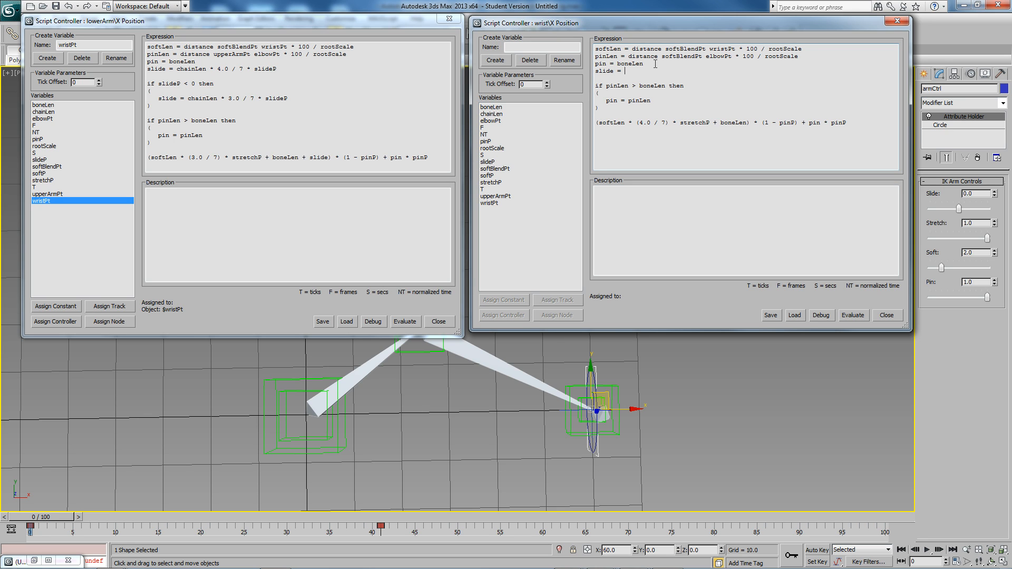
text(chainLen)
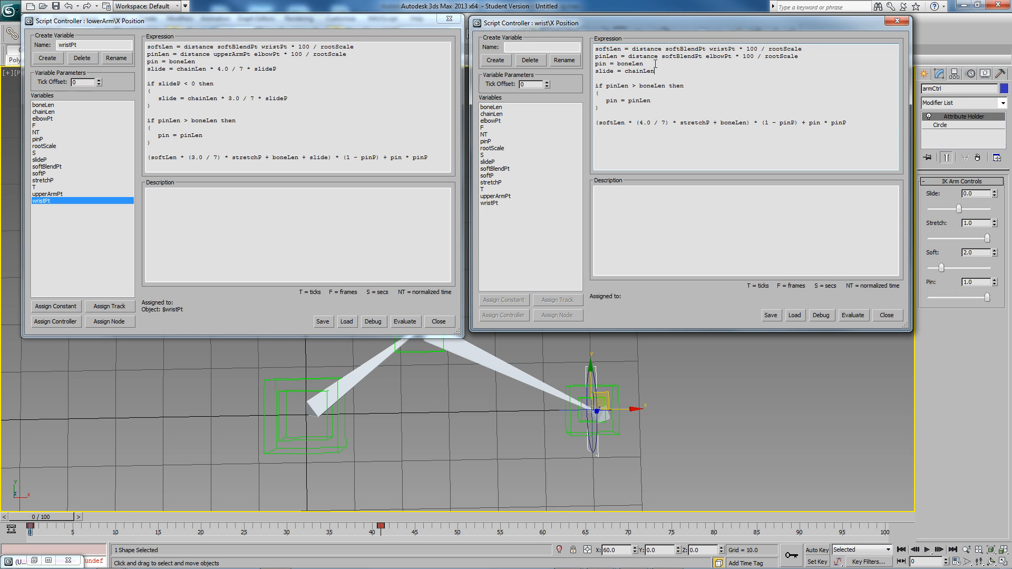
text(* 4.0 / 7)
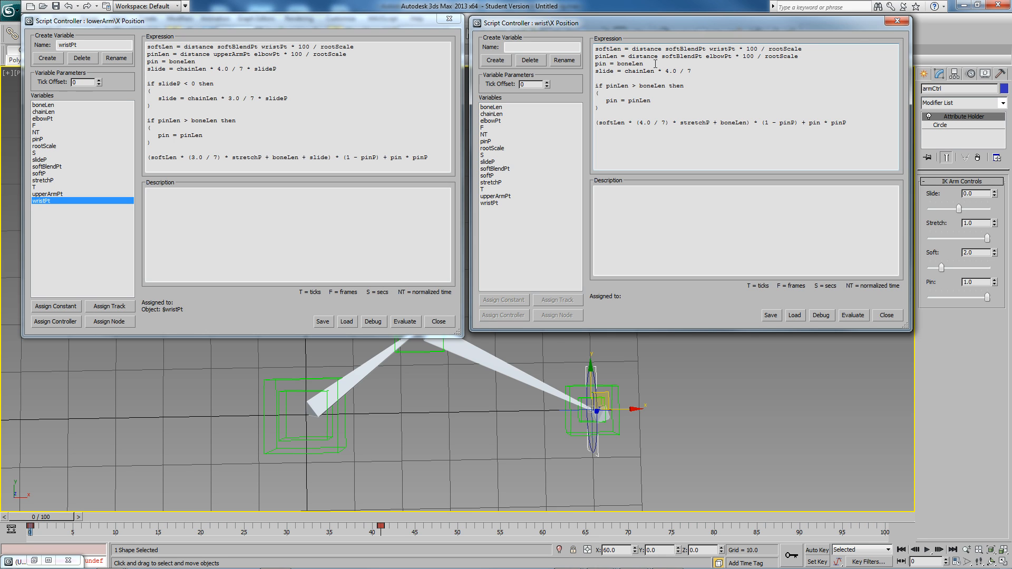
text(* slideP)
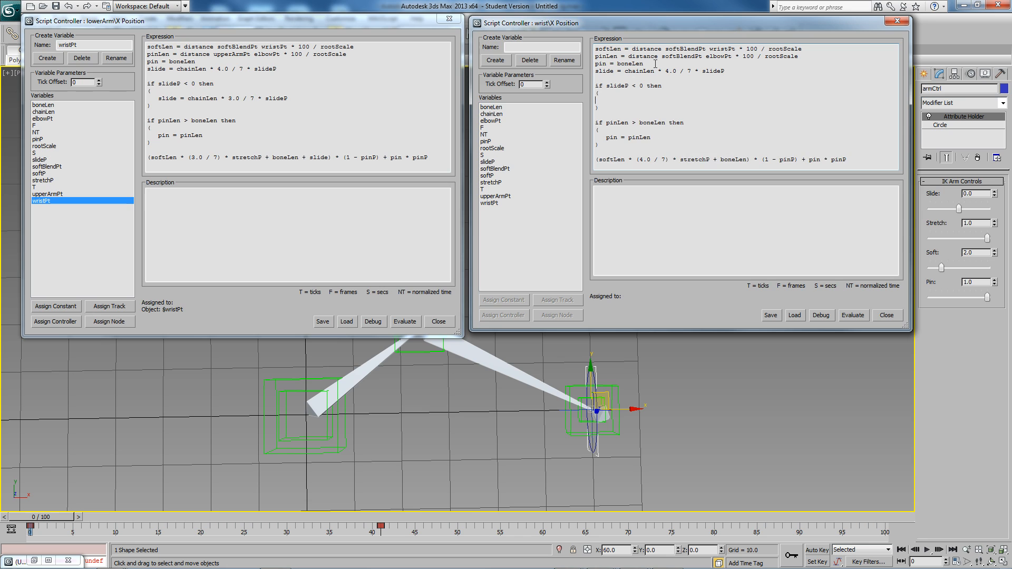
text(slide = chainLen * 3.0 / 7)
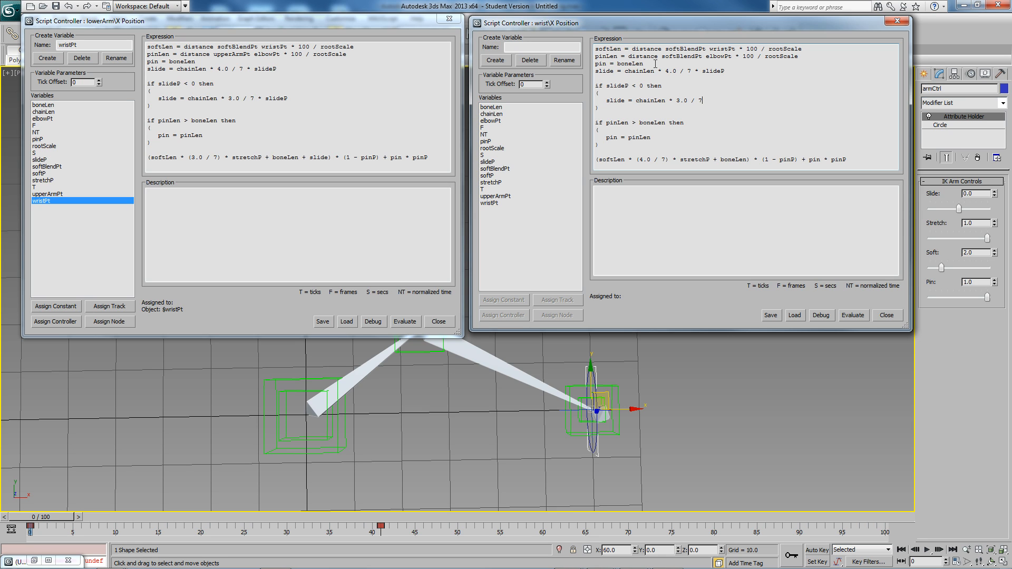
text(slideP)
click(747, 159)
text( - slide)
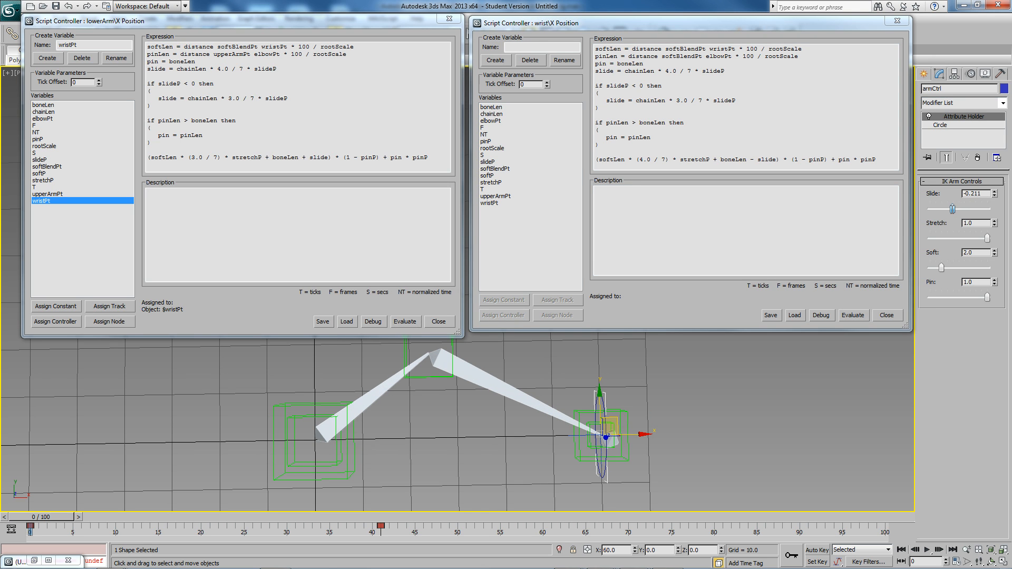
- Slide the elbow toward the shoulder, set Pin to 0, then slide it toward the wrist
drag(948, 207, 960, 208)
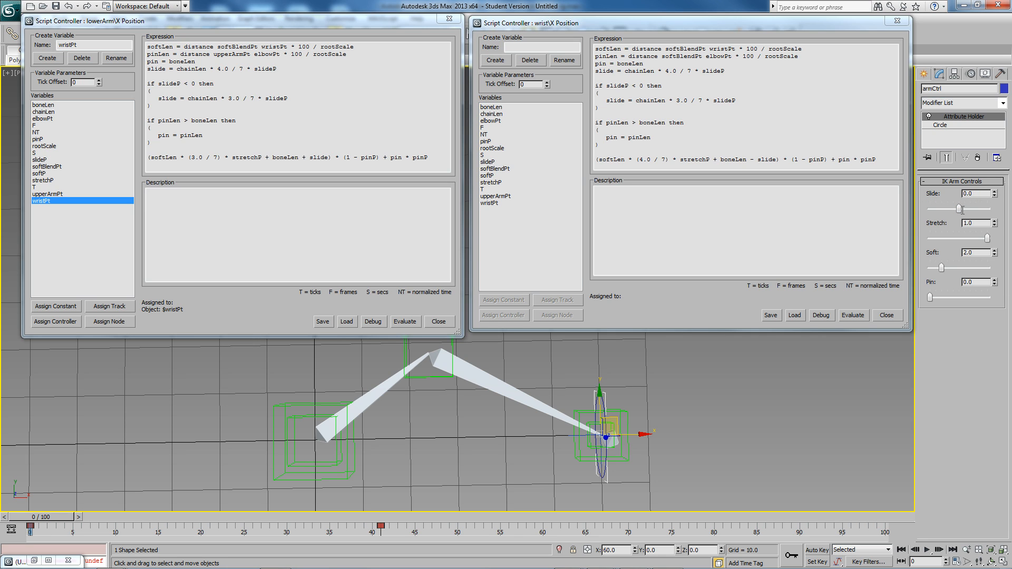
drag(934, 208, 968, 209)
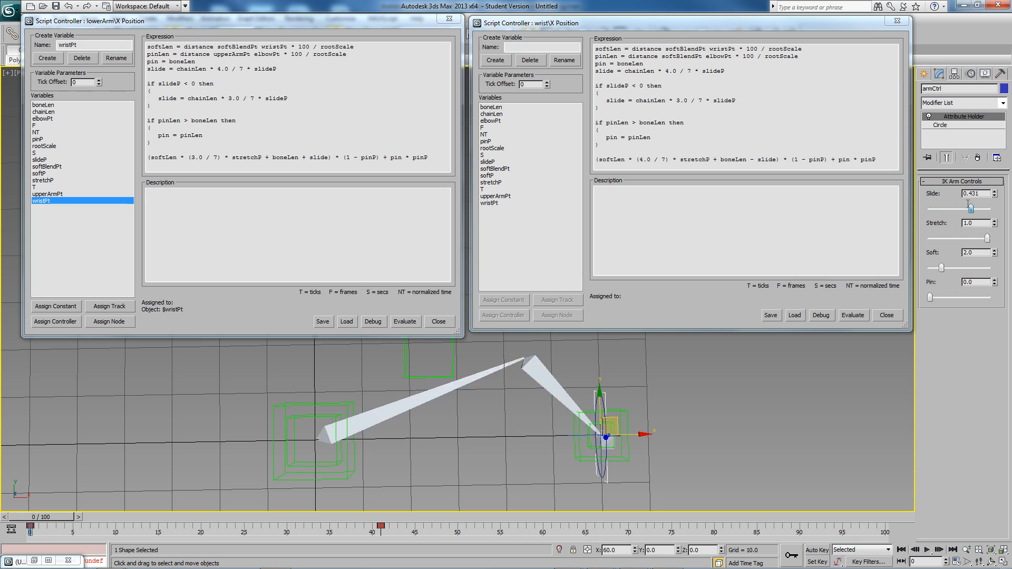
drag(967, 208, 939, 207)
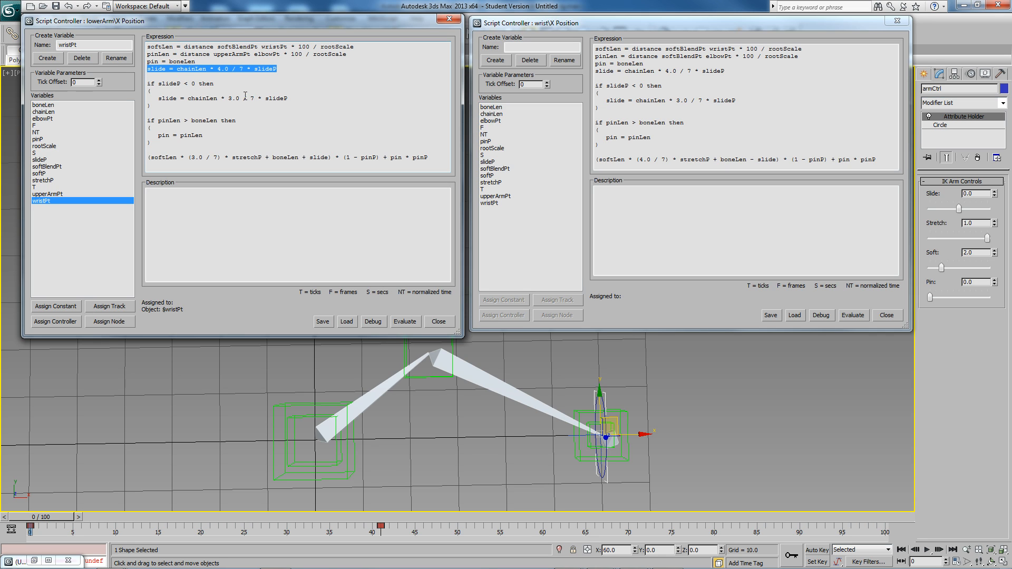
- Compare the lowerArm 'boneLen + slide' and wrist 'boneLen - slide' terms, including the 3.0/7 factor
double_click(202, 98)
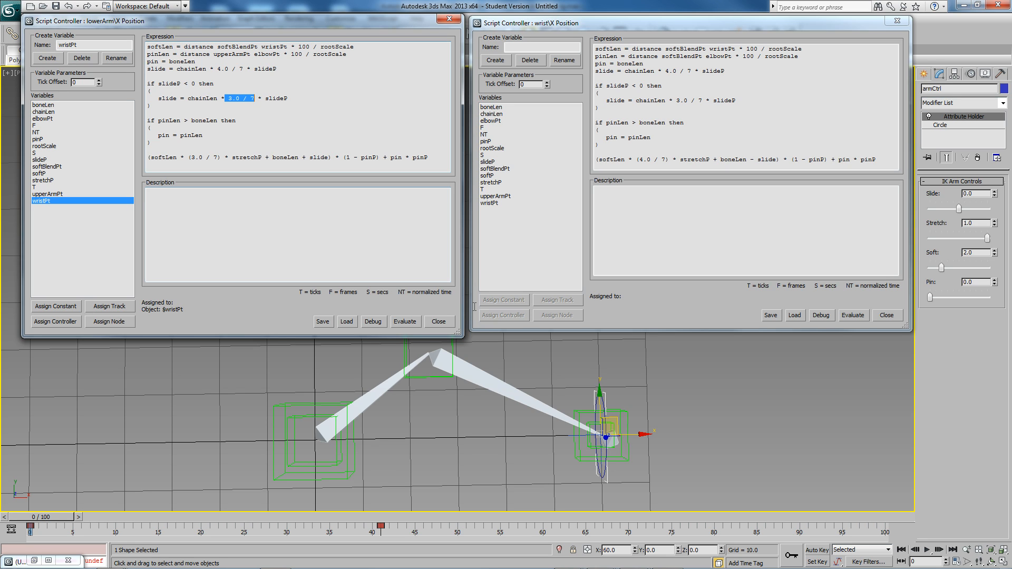
mouse_move(445, 365)
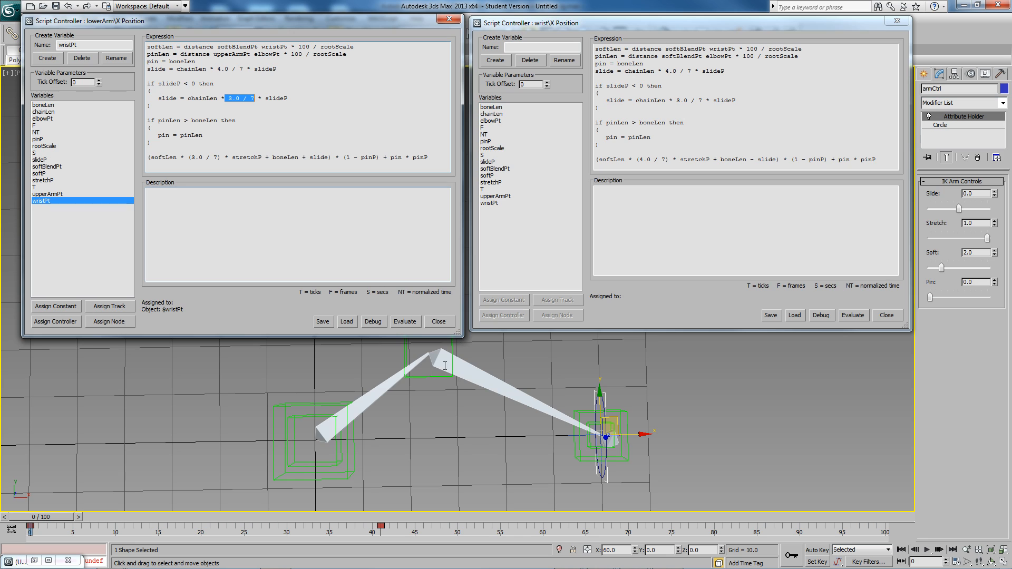
mouse_move(265, 97)
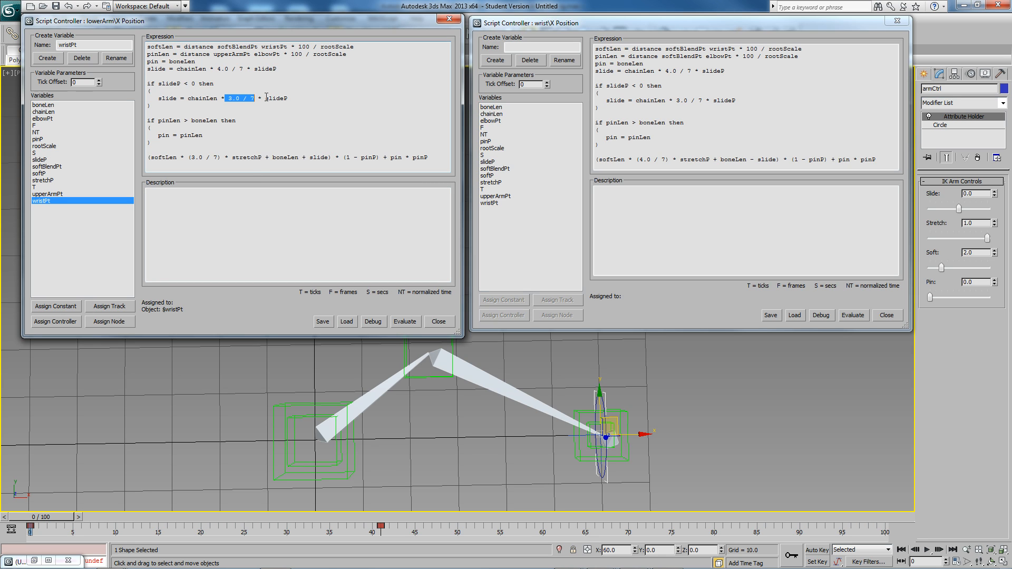
double_click(273, 98)
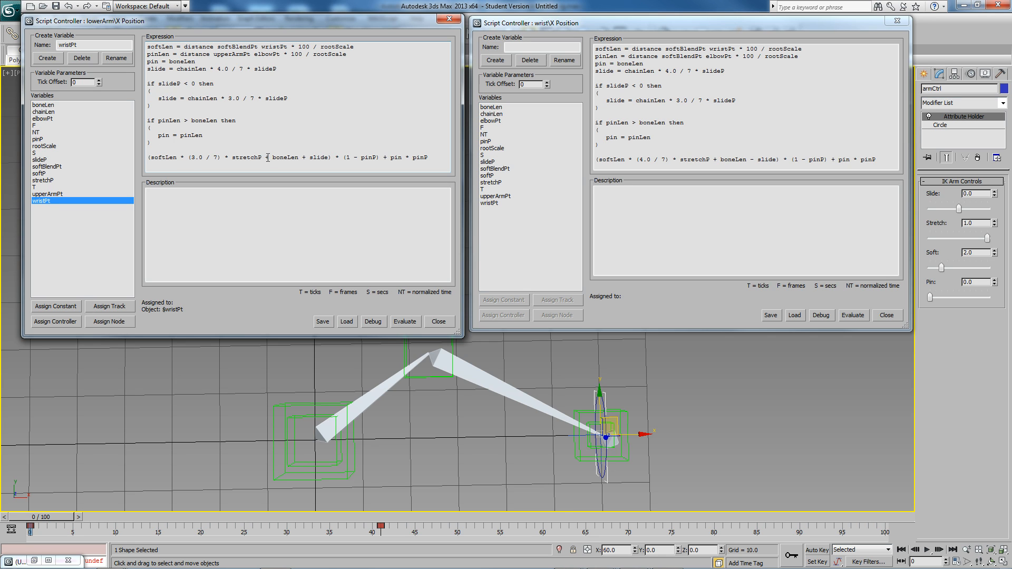
double_click(285, 157)
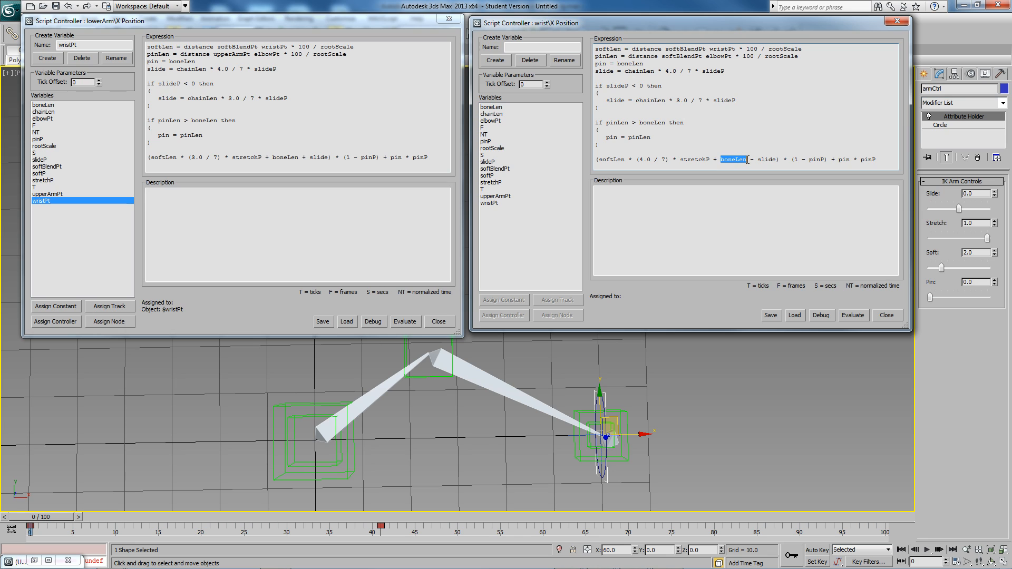
double_click(764, 159)
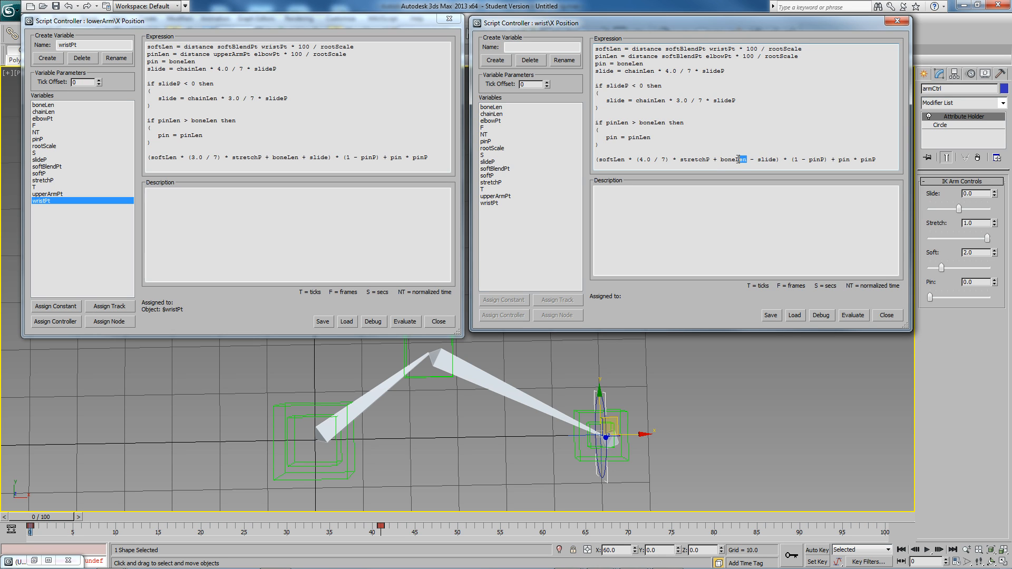
double_click(732, 159)
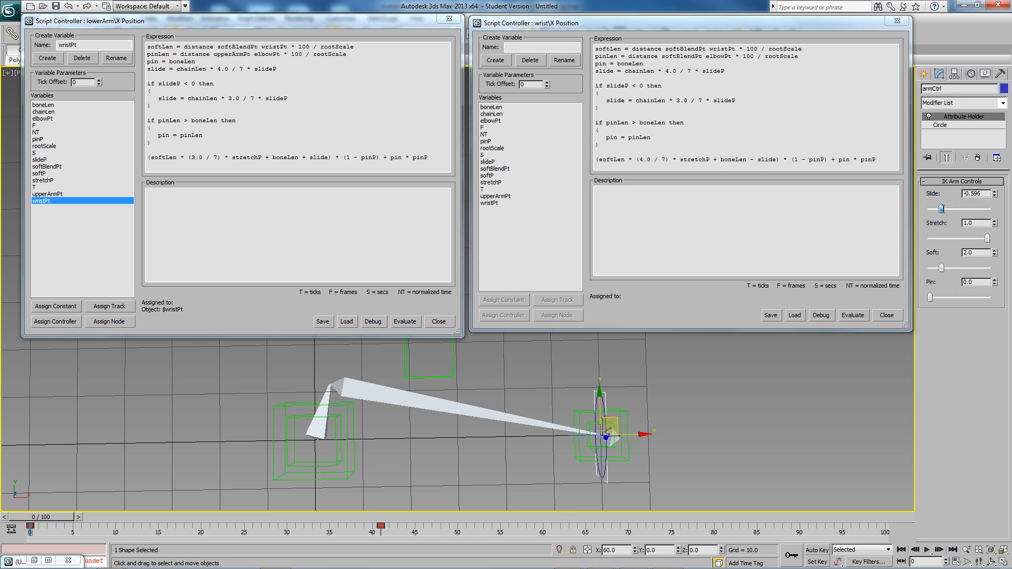
- Pull the arm out until both bones lie straight and stretched, with Slide at 0
drag(942, 208, 929, 207)
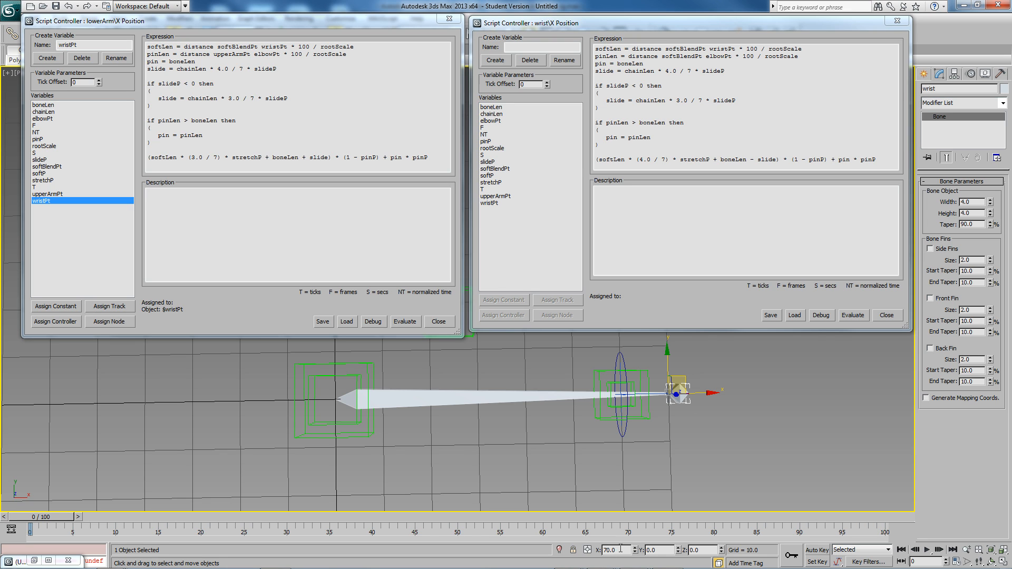
right_click(676, 394)
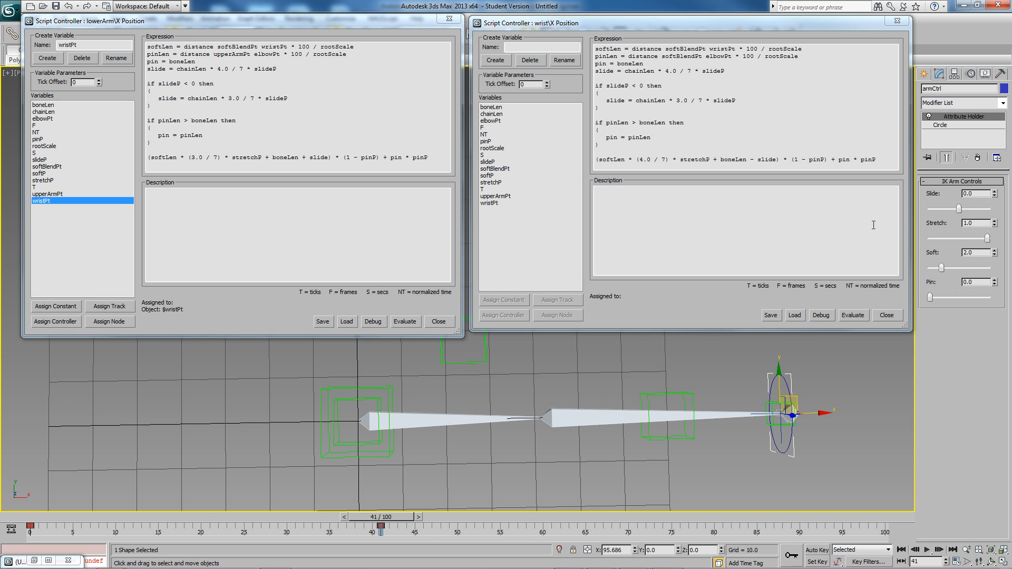
- Test Slide on the stretched arm, then scrub back to frame 0 with the arm bent
drag(958, 207, 923, 208)
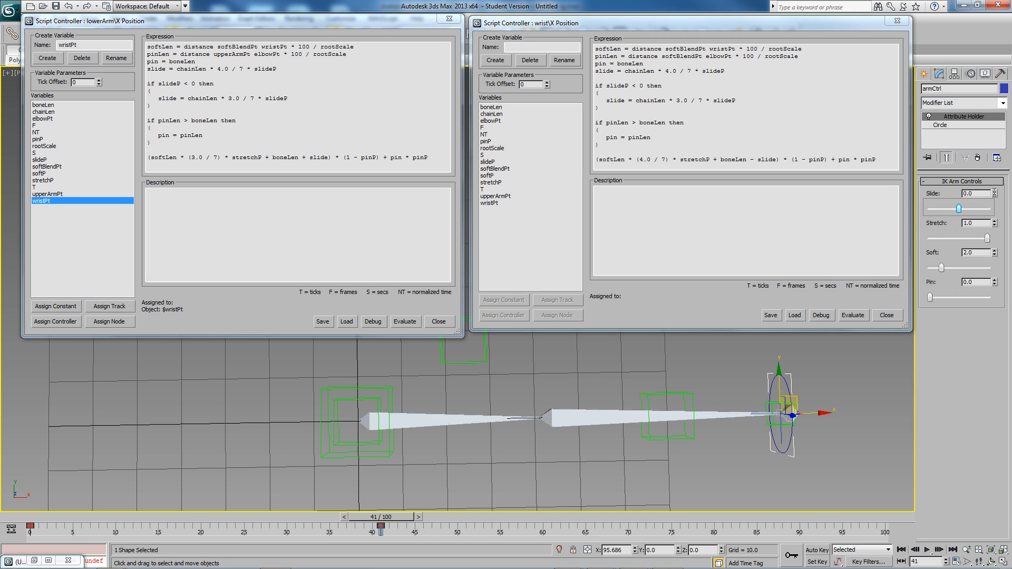
drag(383, 515, 241, 516)
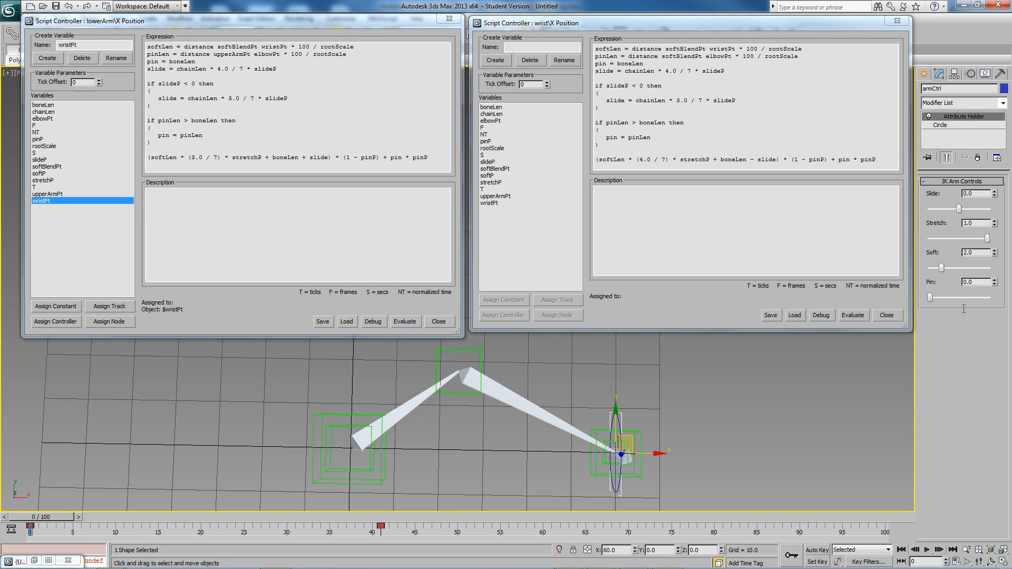
click(988, 279)
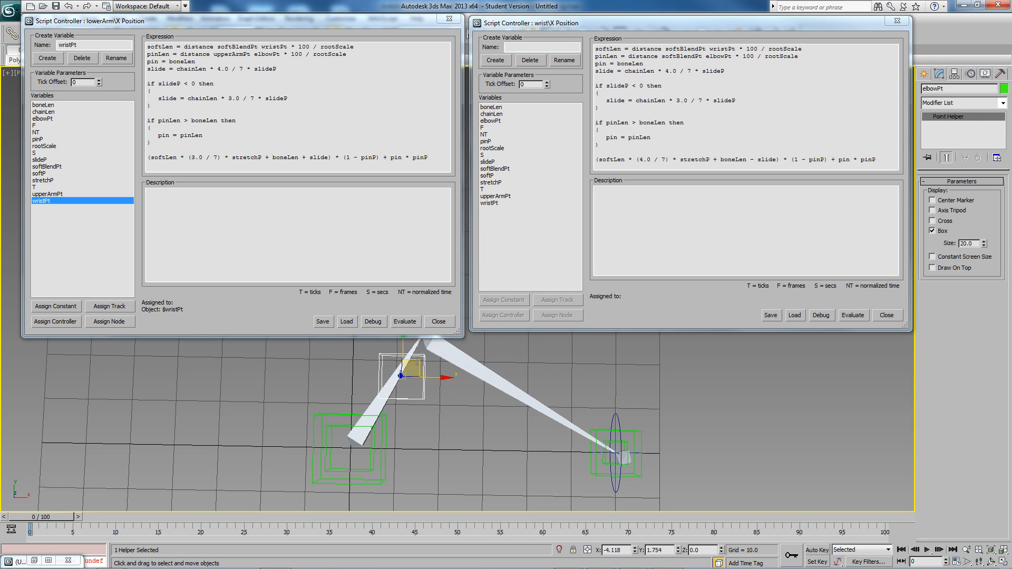
- Move elbowPt up and right, reviewing the final lowerArm expression line as the arm follows
drag(406, 377, 464, 373)
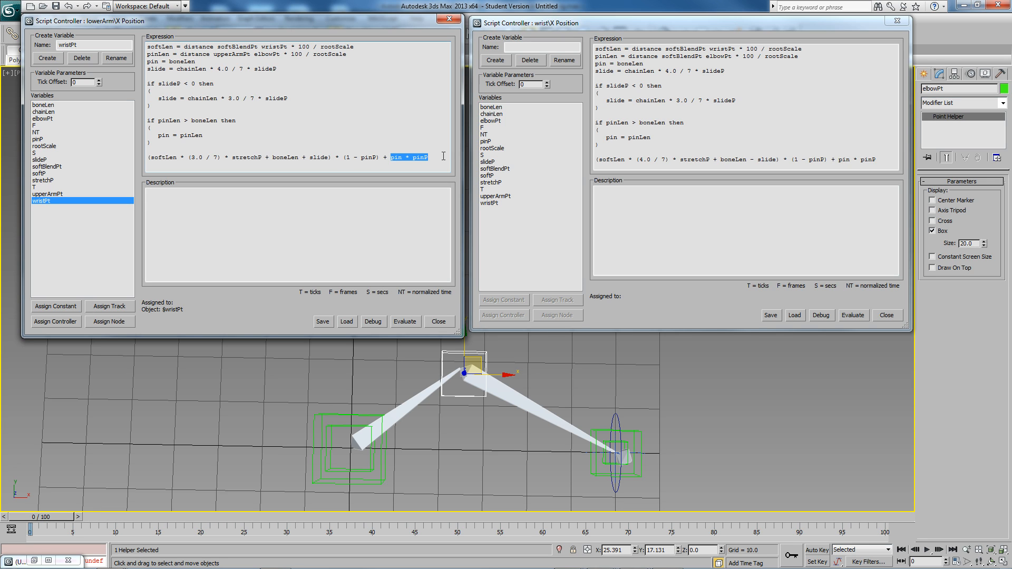
triple_click(258, 157)
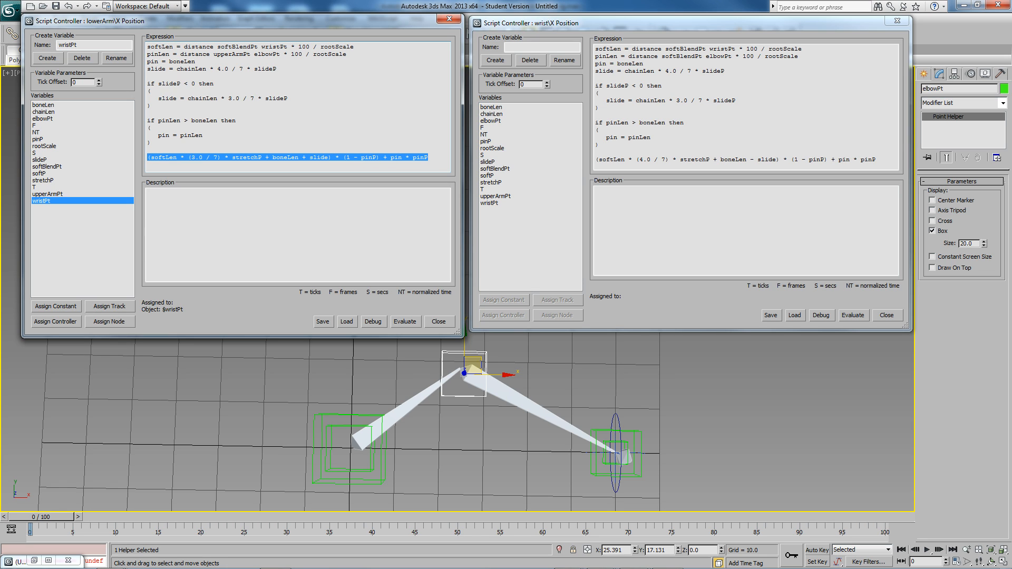
drag(464, 371, 469, 358)
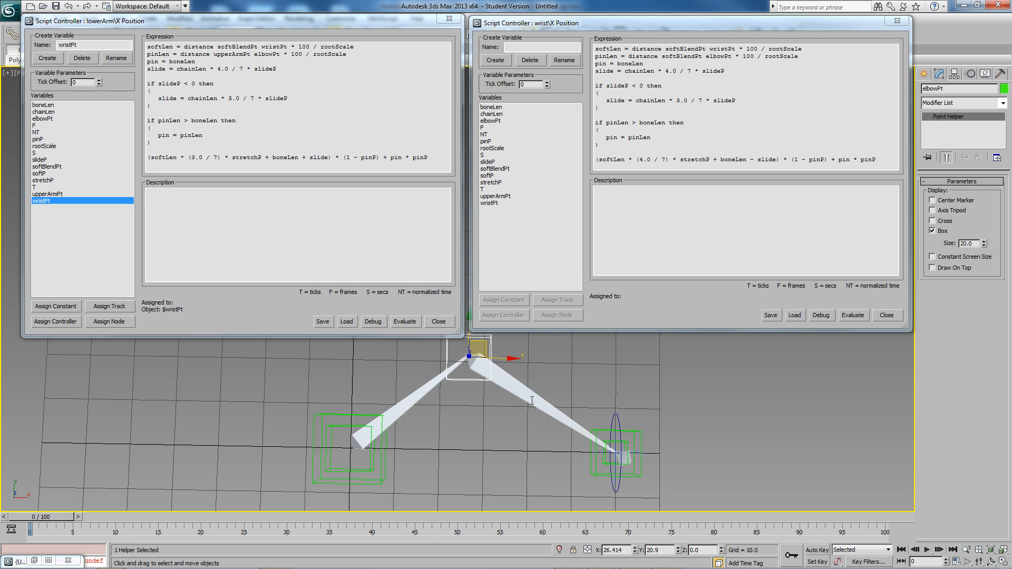